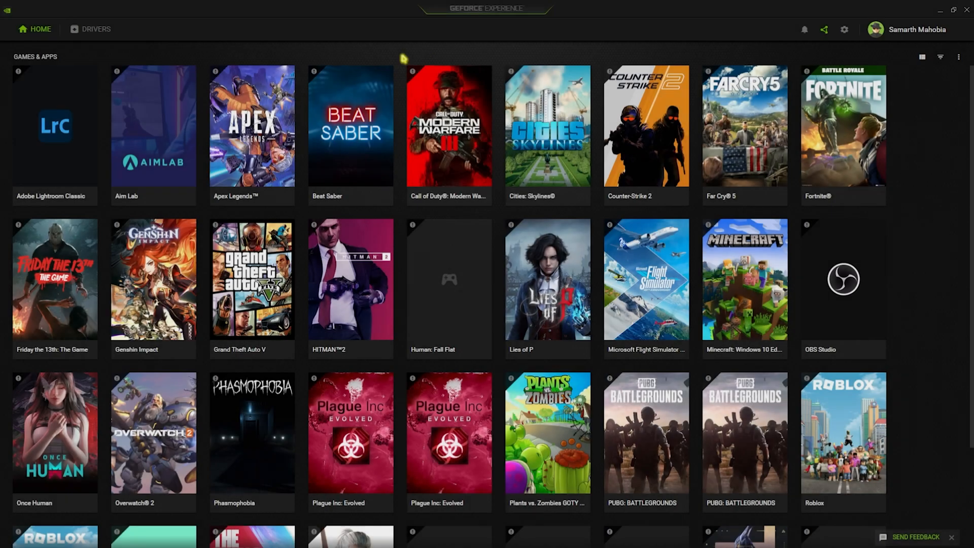
Step: Confirm Game Ready Driver 565.90 is installed and Game Ready stays the driver preference
click(96, 28)
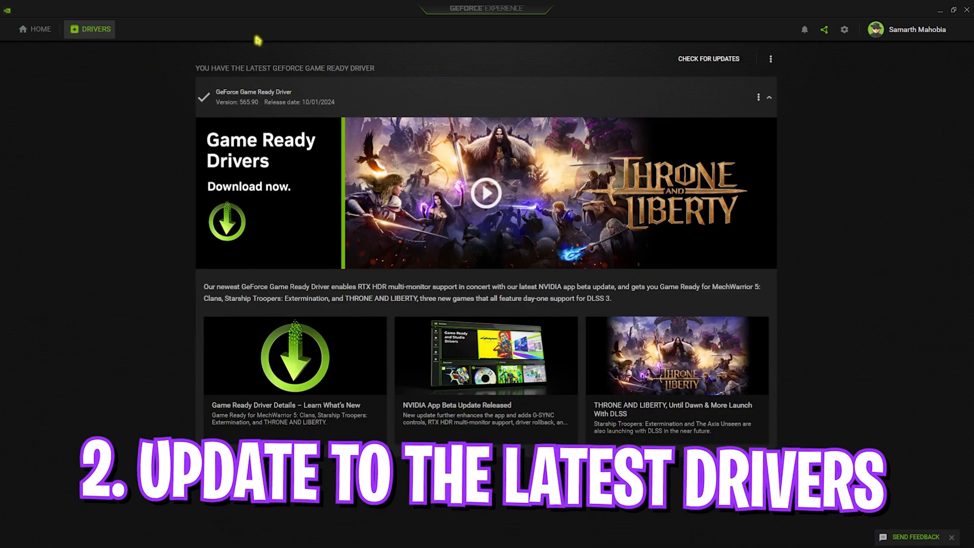
click(771, 58)
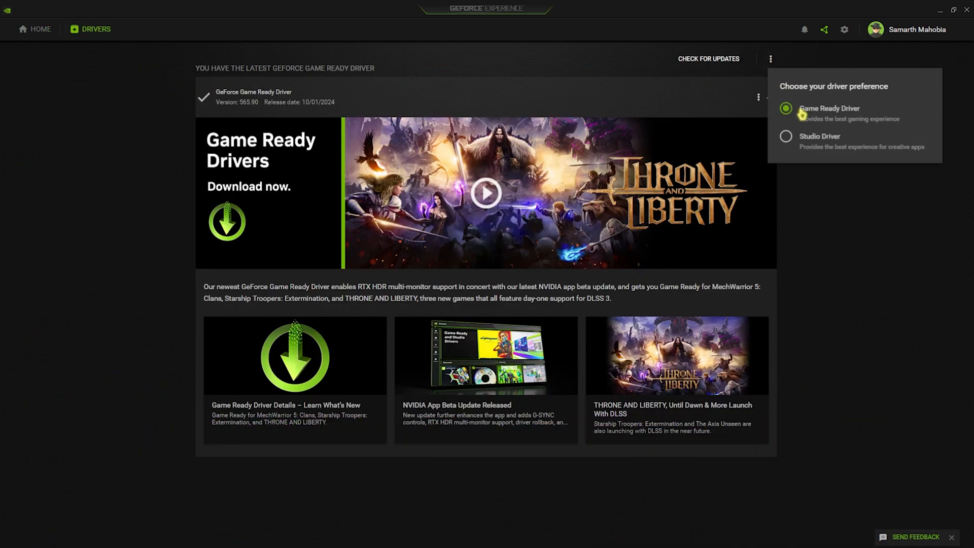
click(759, 97)
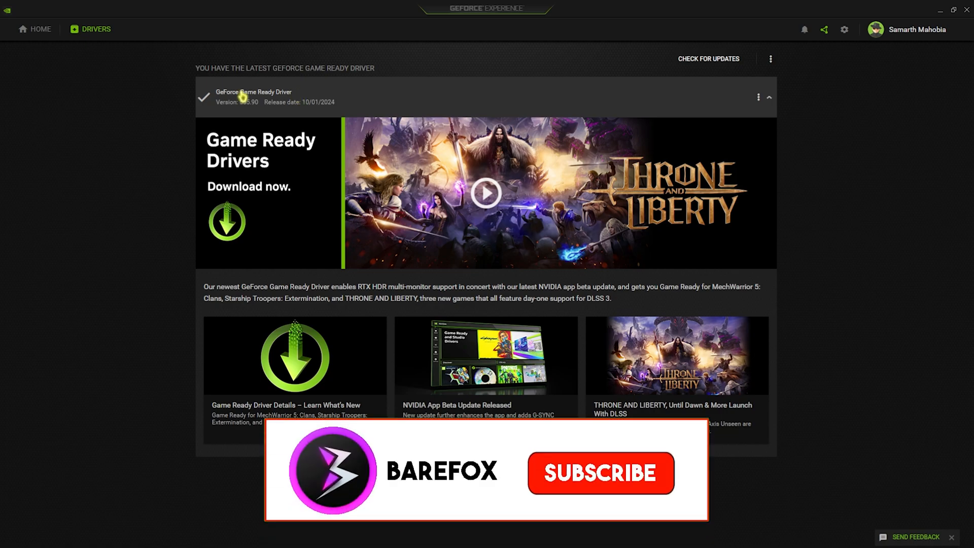
click(599, 473)
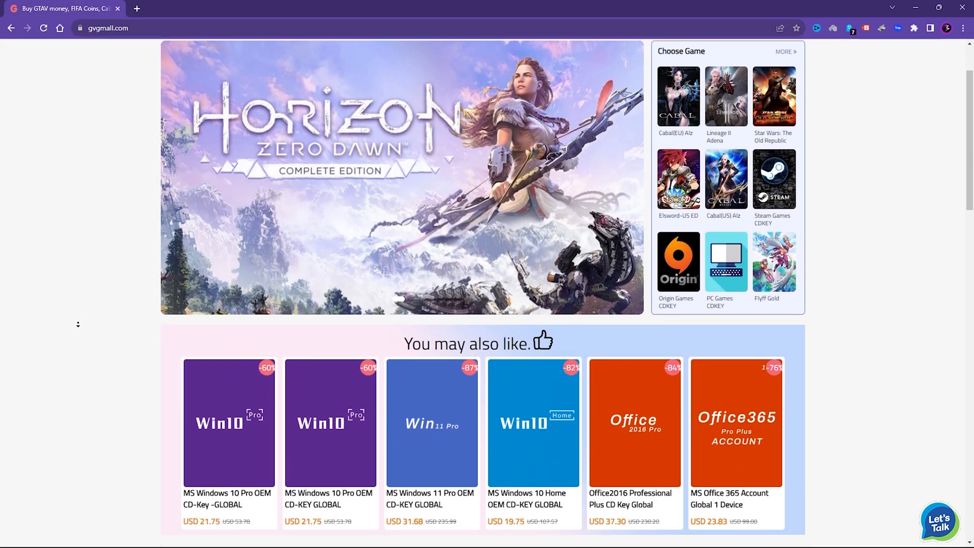
Step: Scroll through the GVGMall store's game card, currency and software key listings
scroll(down, 3)
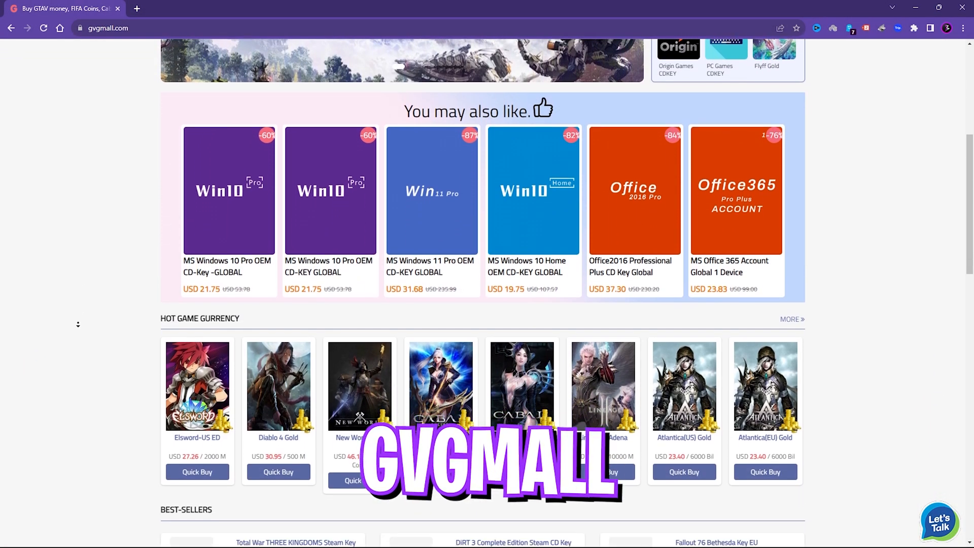
scroll(down, 3)
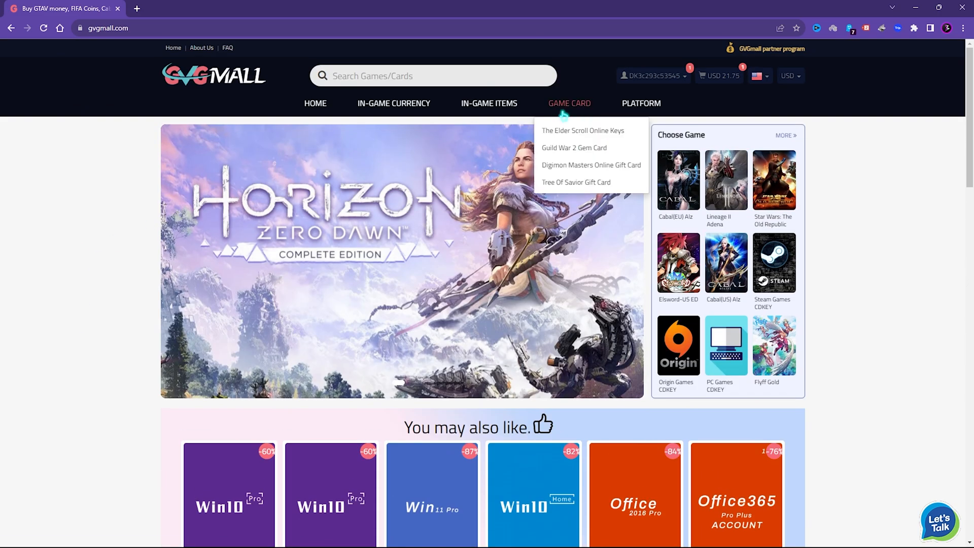
mouse_move(640, 103)
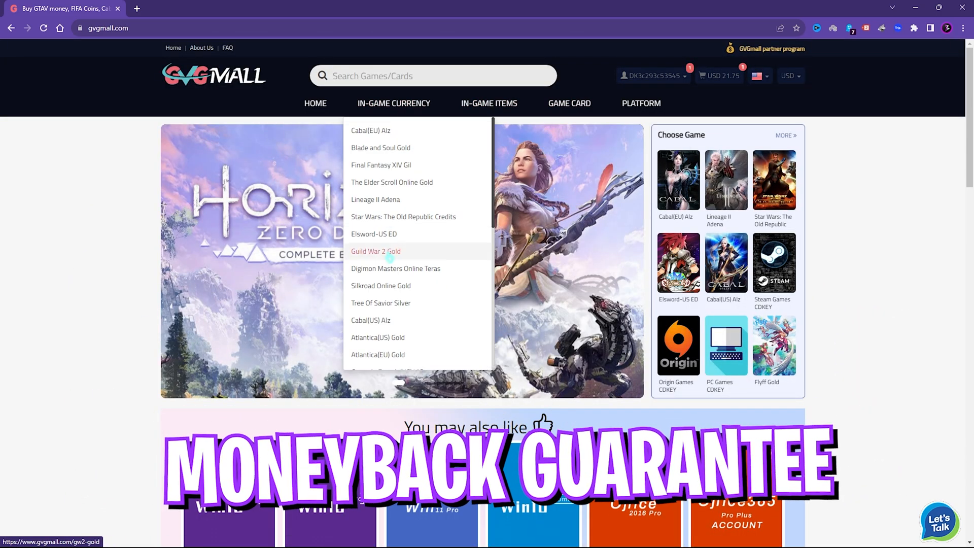
scroll(down, 3)
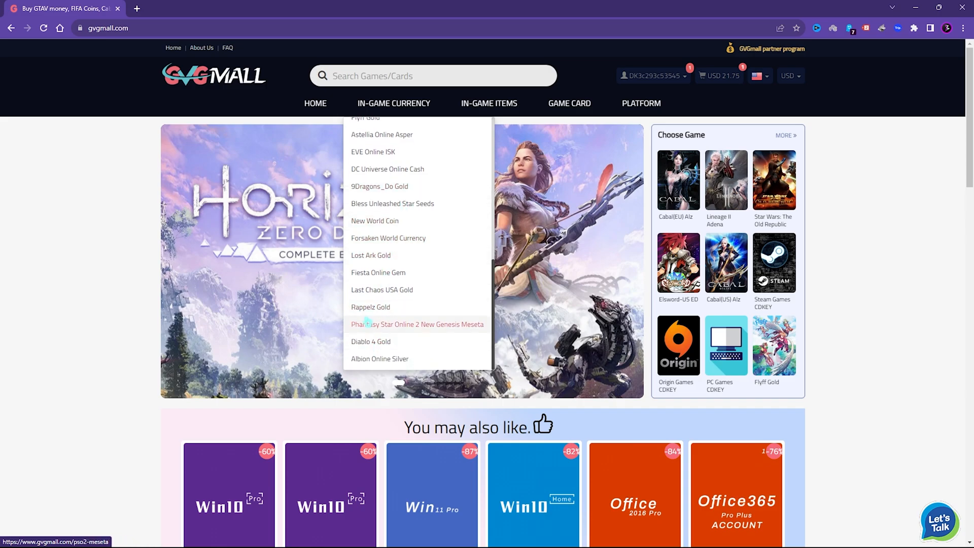
scroll(down, 3)
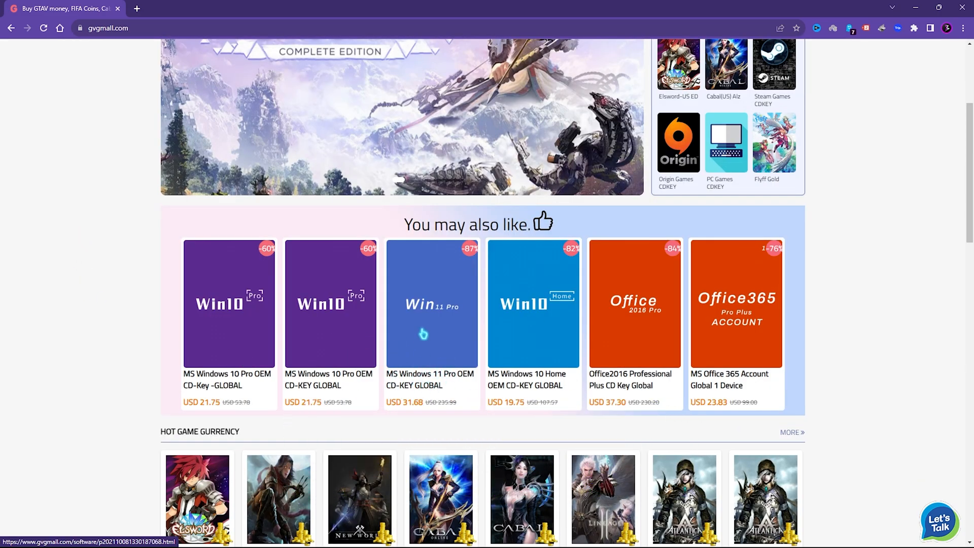
mouse_move(314, 343)
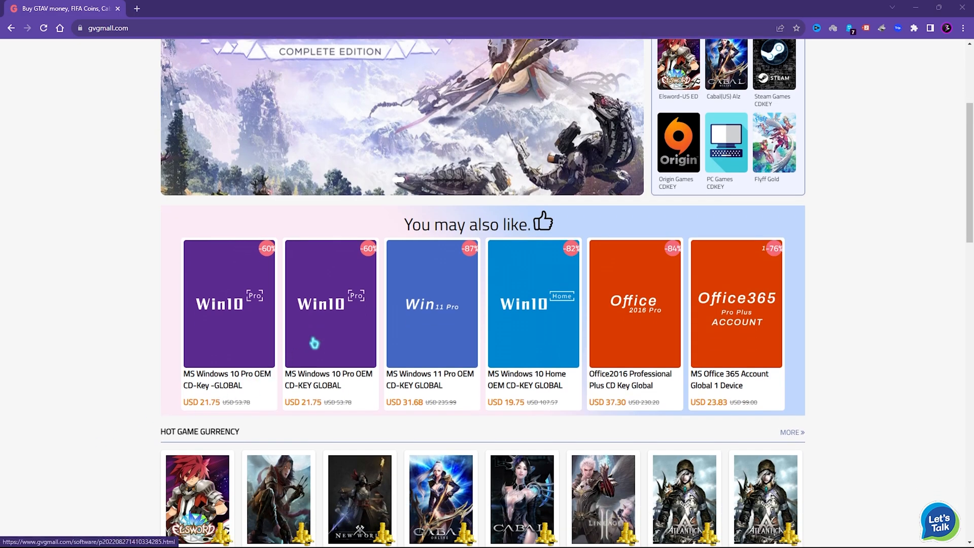
mouse_move(360, 252)
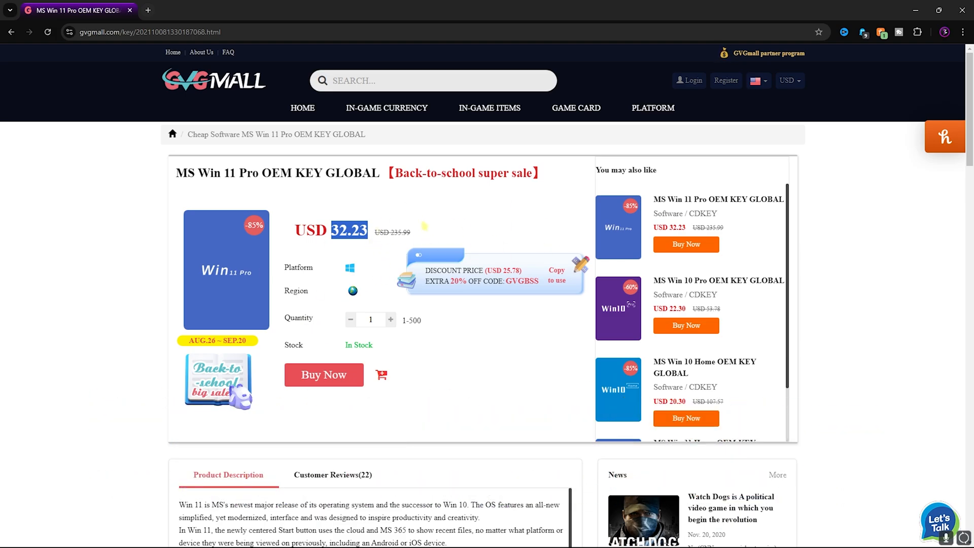
Step: Apply promo code FOX25 so the Windows 10 Pro key order totals USD 16.31
click(324, 374)
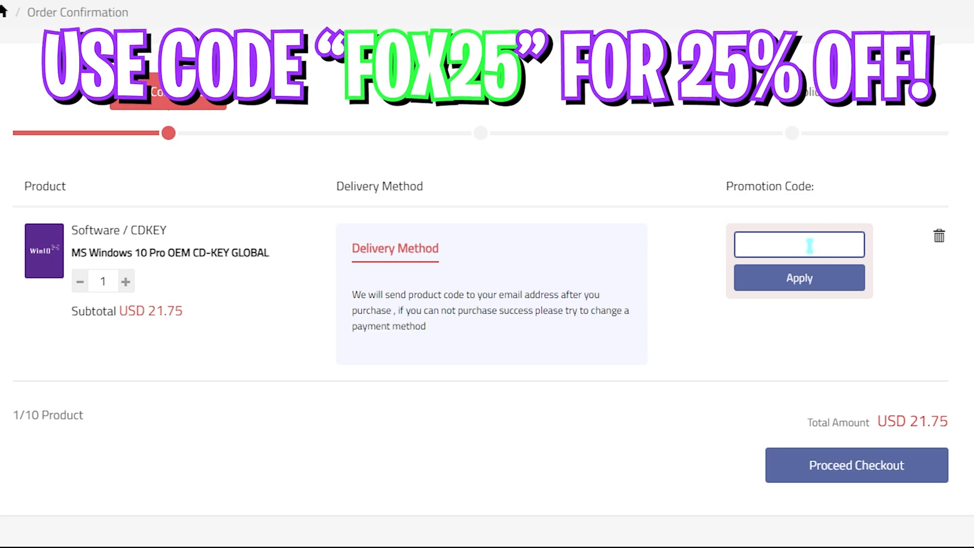
text(FOX25)
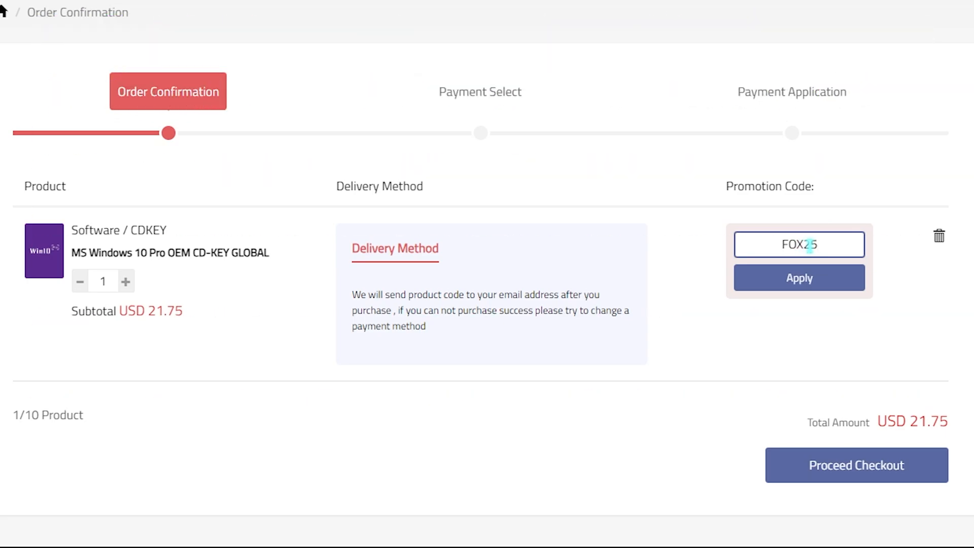
click(799, 277)
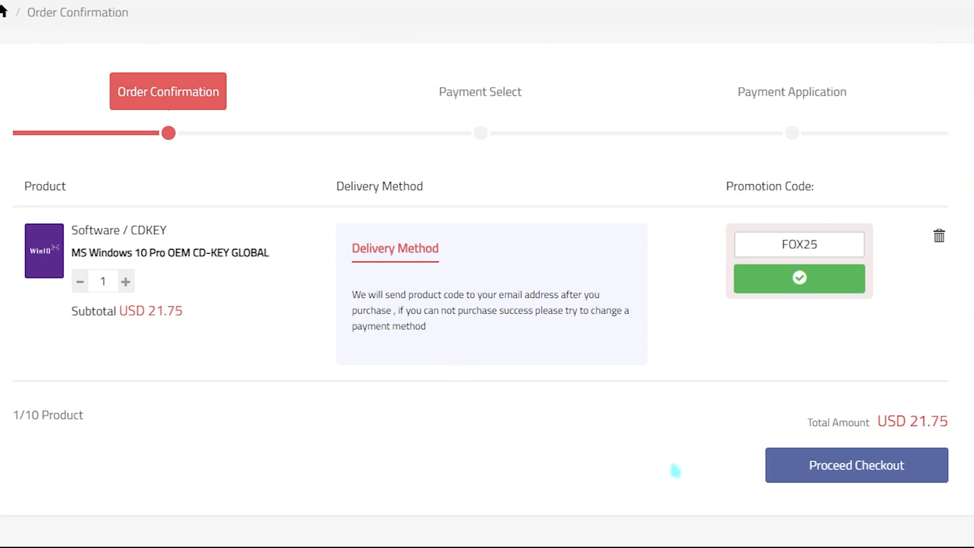
click(800, 279)
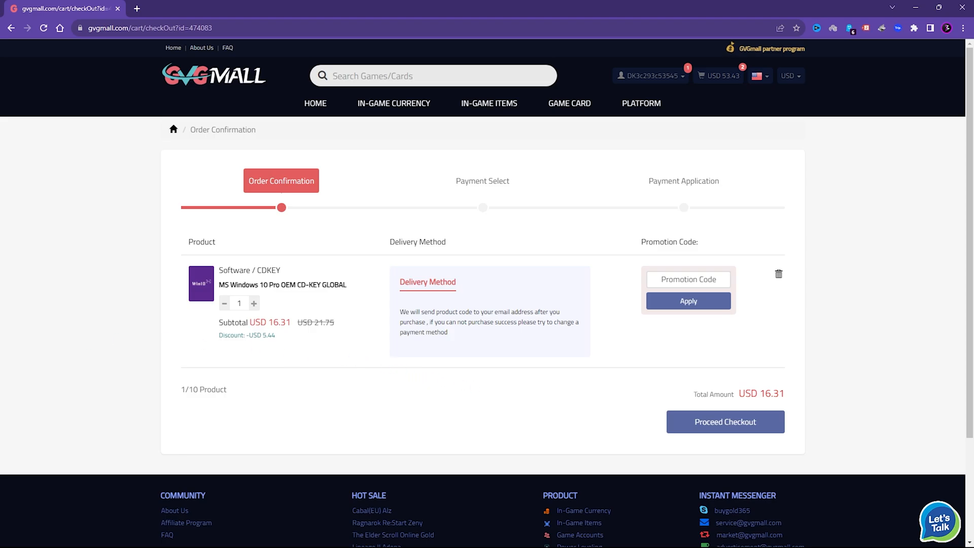
click(725, 422)
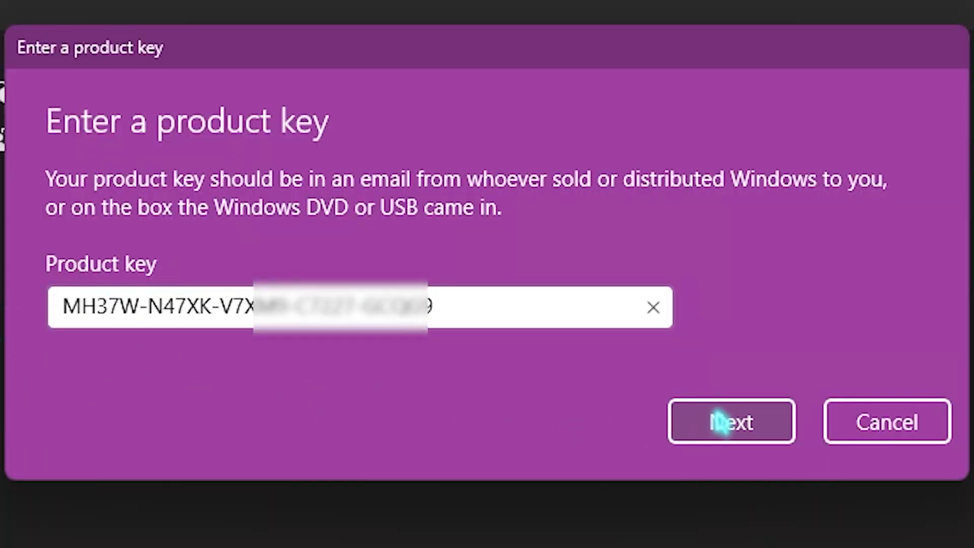
Step: Submit the entered product key in the Windows activation dialog
click(732, 422)
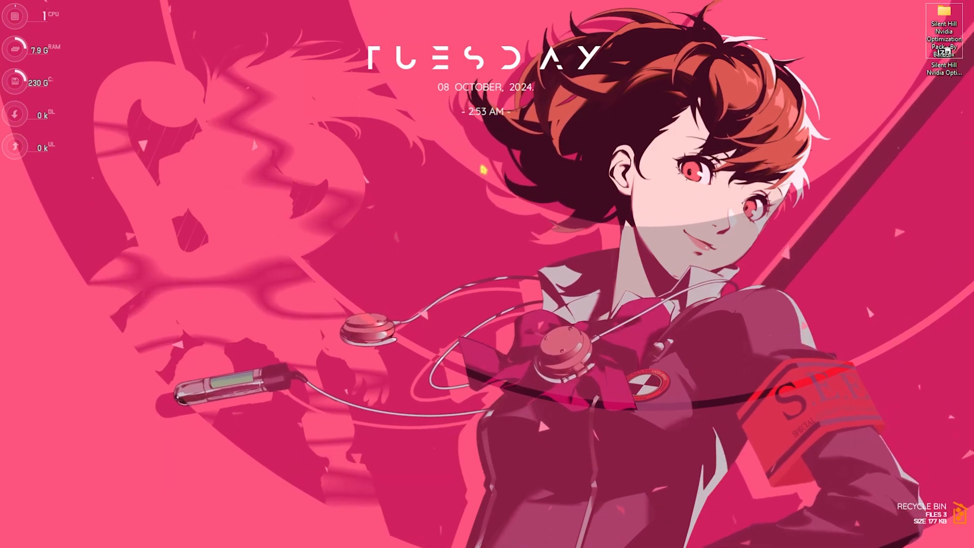
Step: Search the Start menu for 'NVIDIA Control Panel' and launch the best match
click(374, 535)
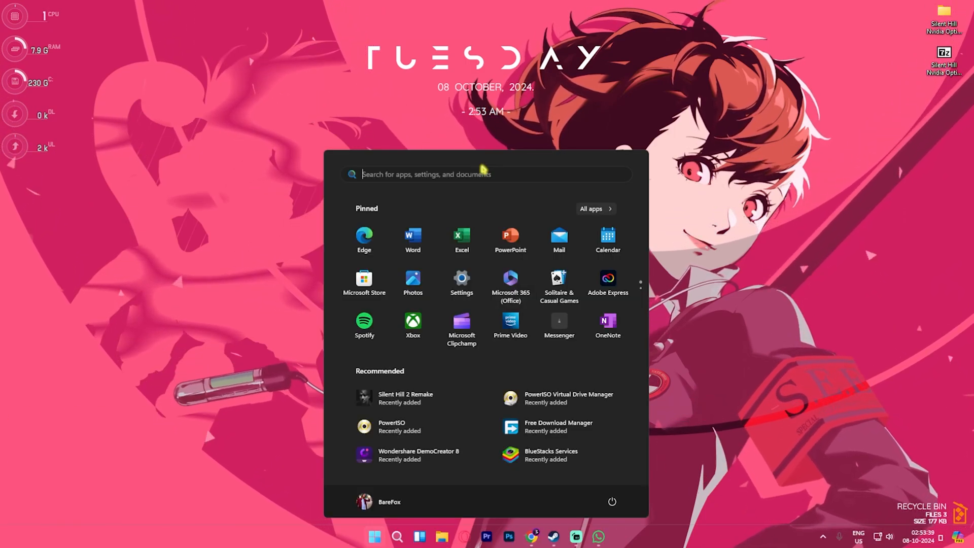
text(nvIDIA Control Panel)
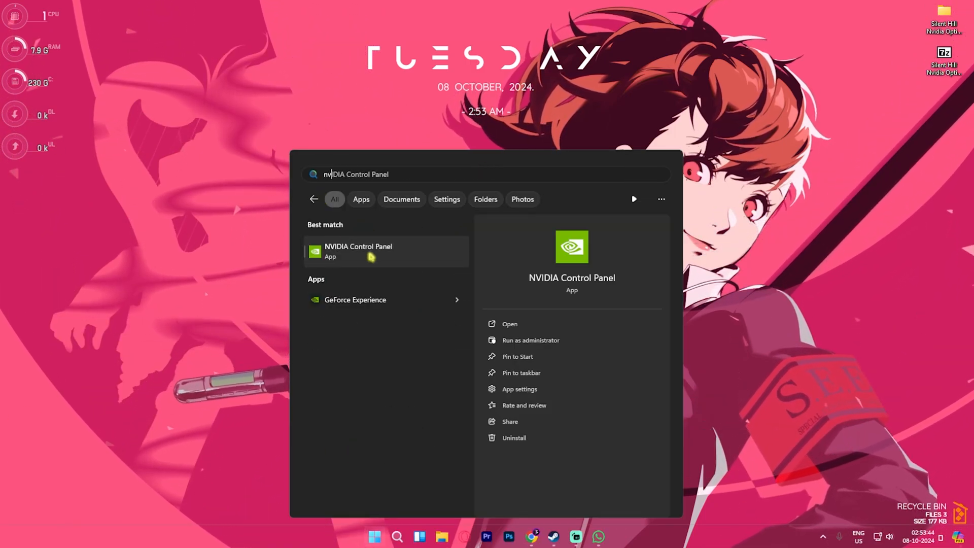
click(359, 251)
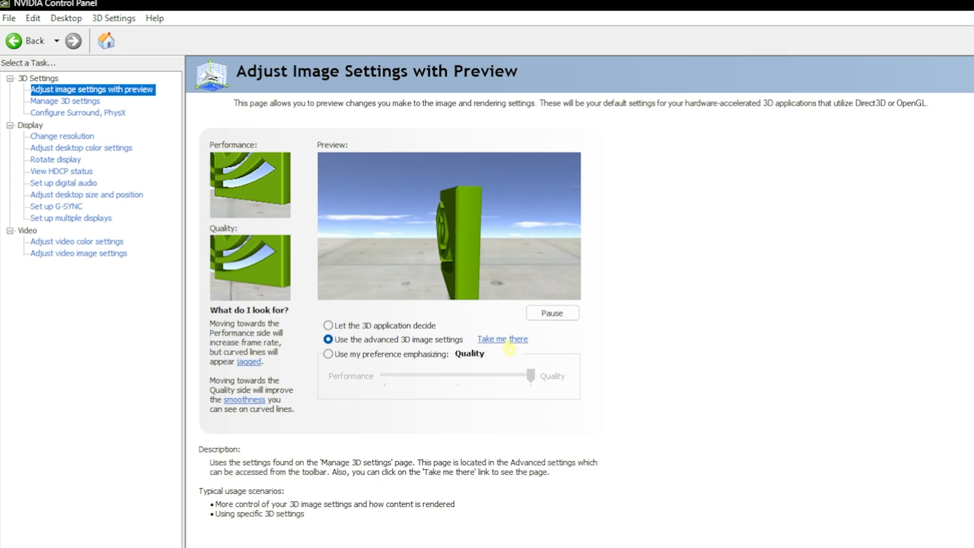
Step: Add SHProto-Win64-Shipping.exe as a custom program under Manage 3D settings' Program Settings
click(65, 100)
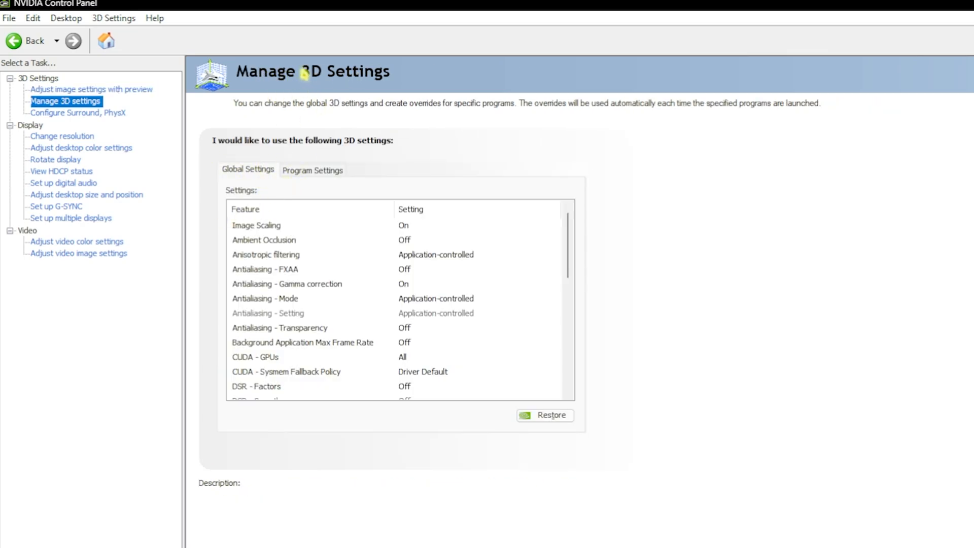
click(313, 170)
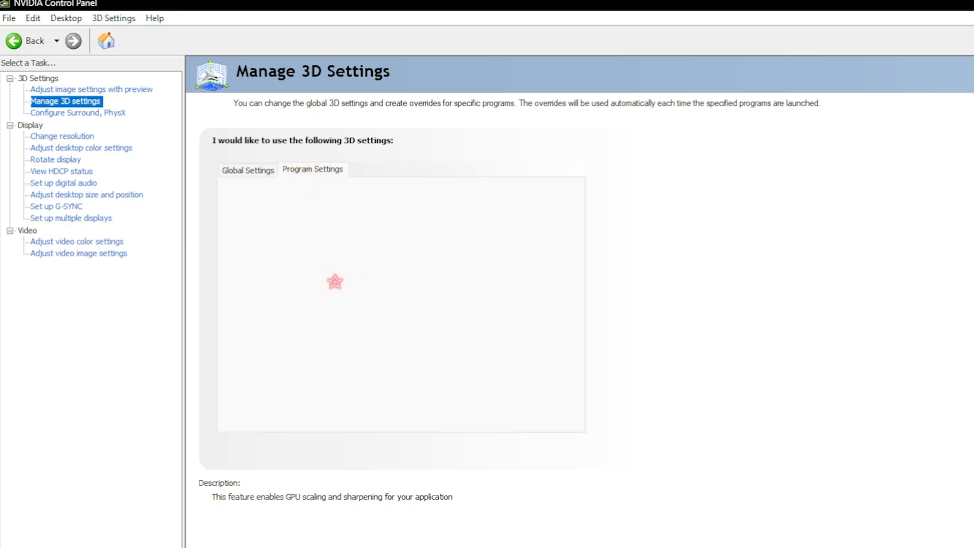
click(313, 169)
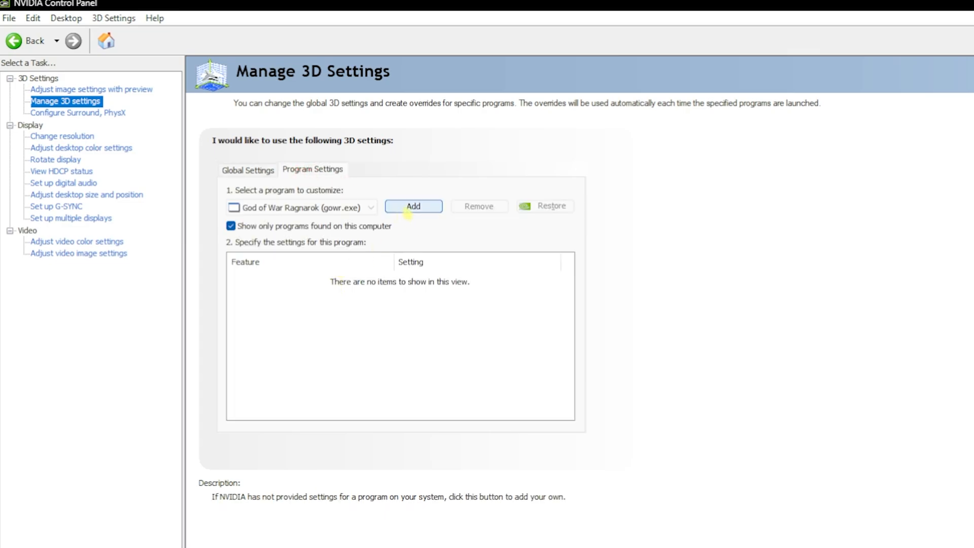
click(413, 206)
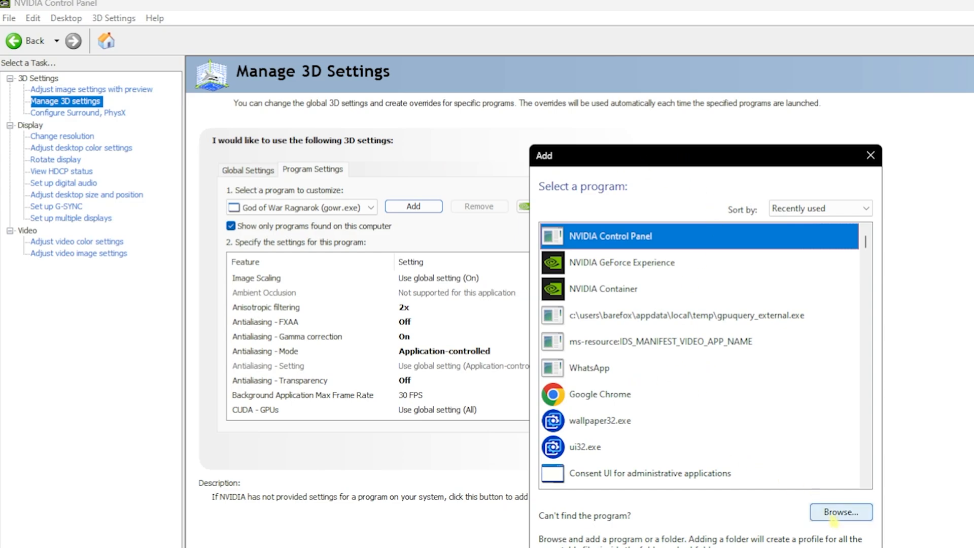
click(841, 511)
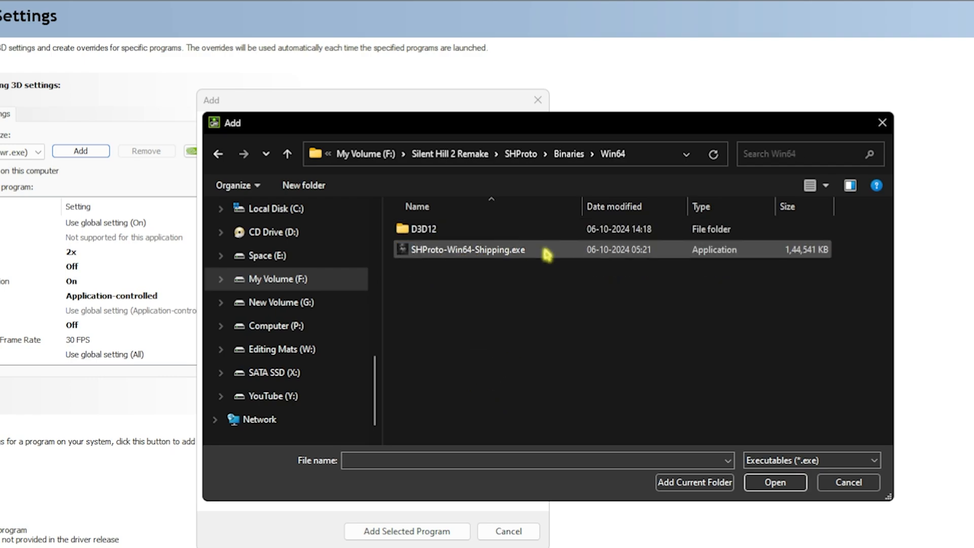
click(463, 249)
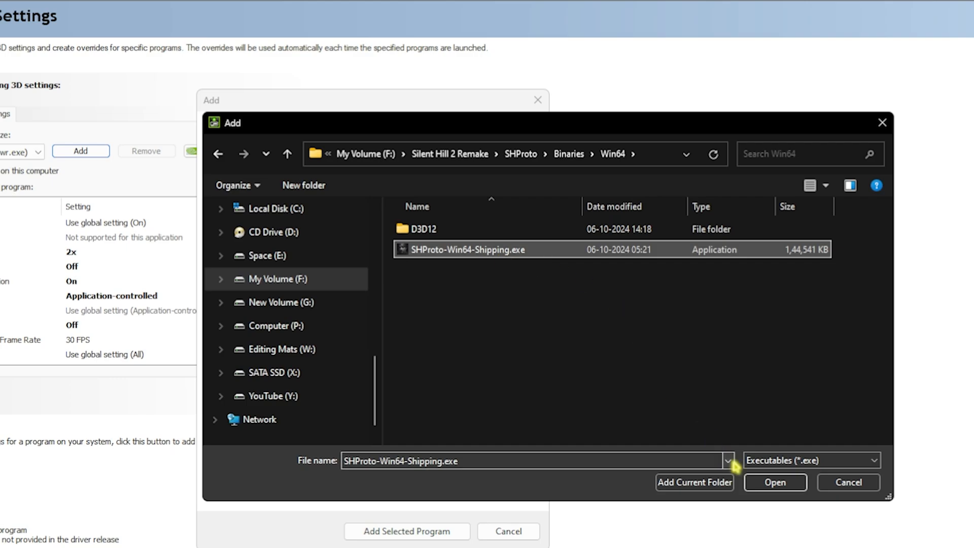
click(775, 481)
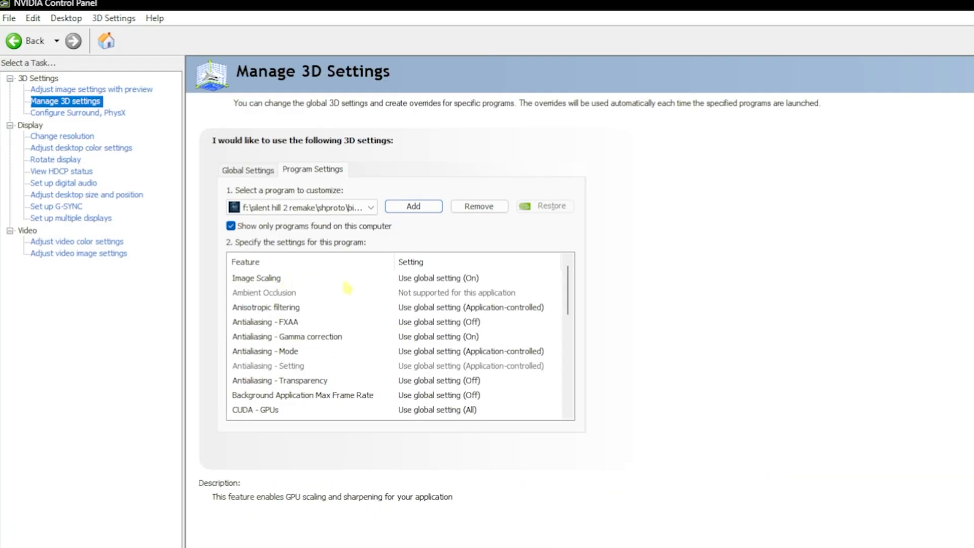
mouse_move(452, 284)
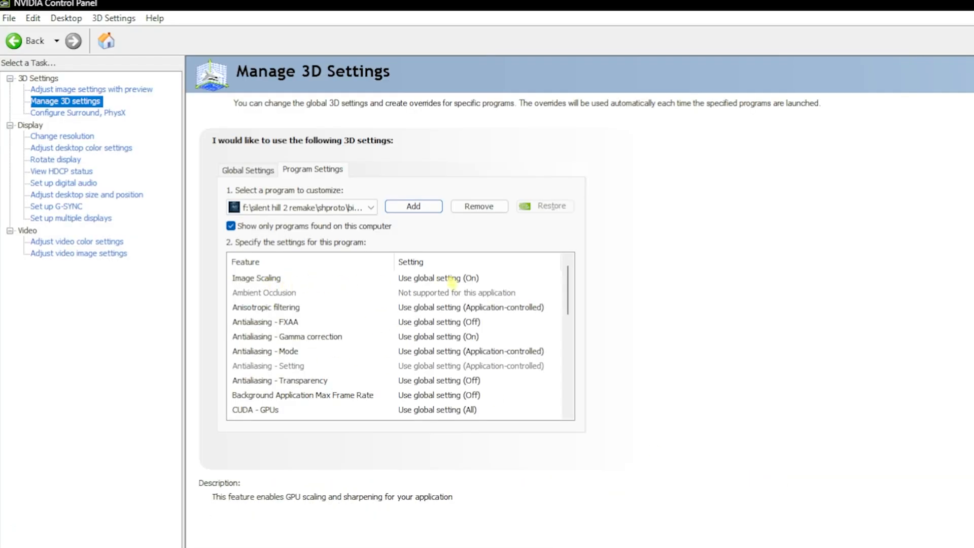
Step: Set anisotropic filtering 2x, FXAA off, gamma correction on, Ultra low latency, no frame cap
click(255, 278)
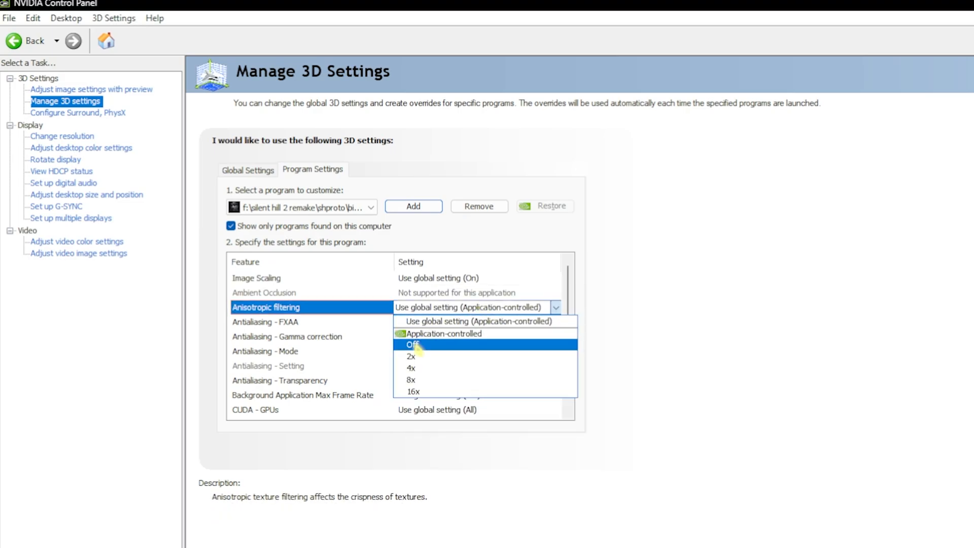
click(412, 356)
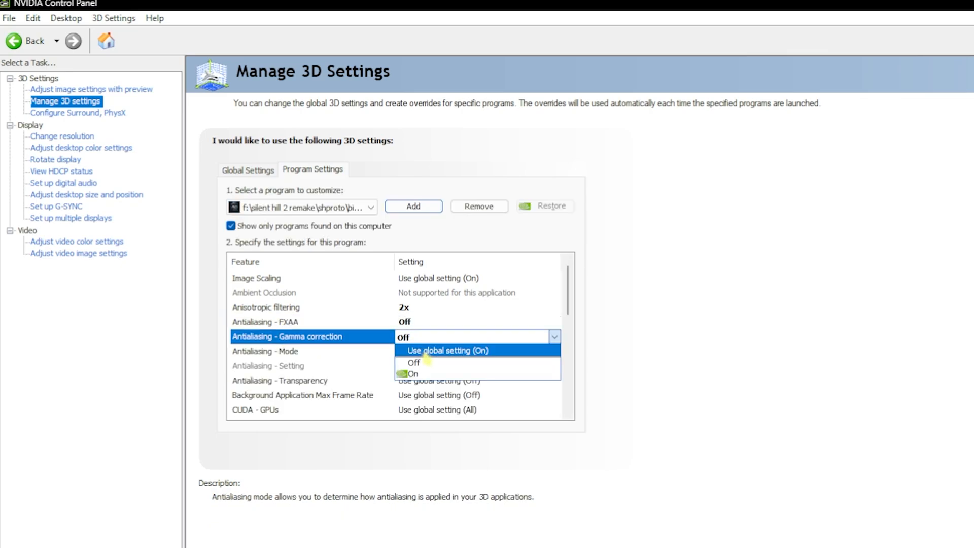
click(413, 373)
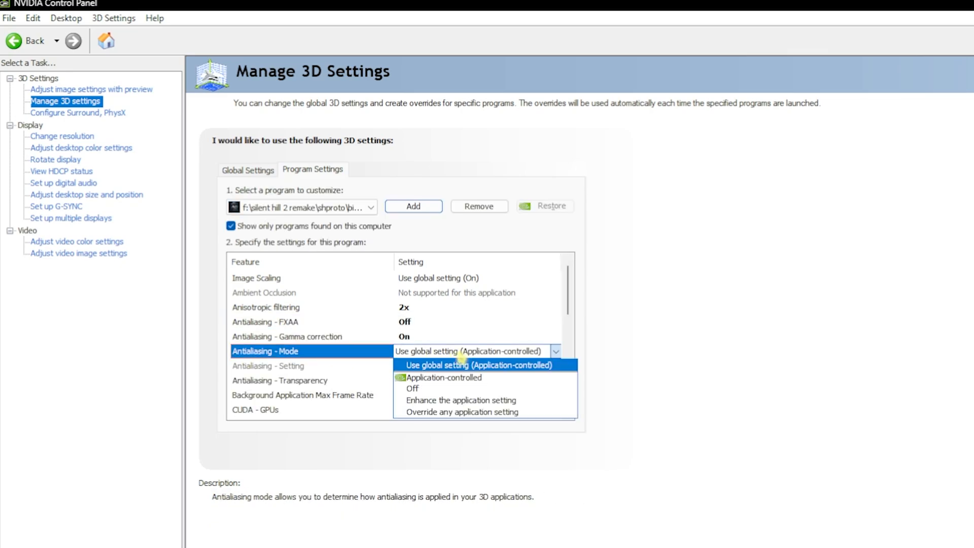
click(452, 377)
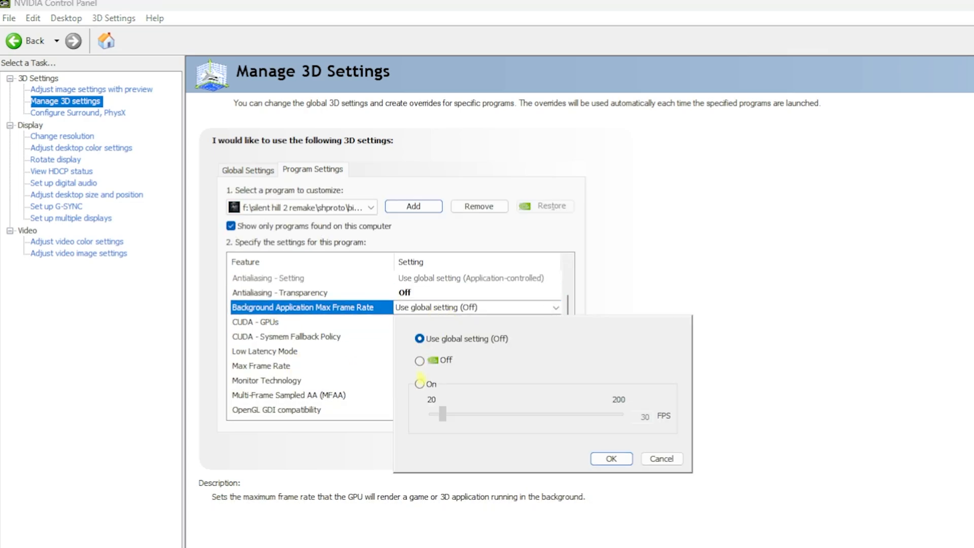
click(610, 459)
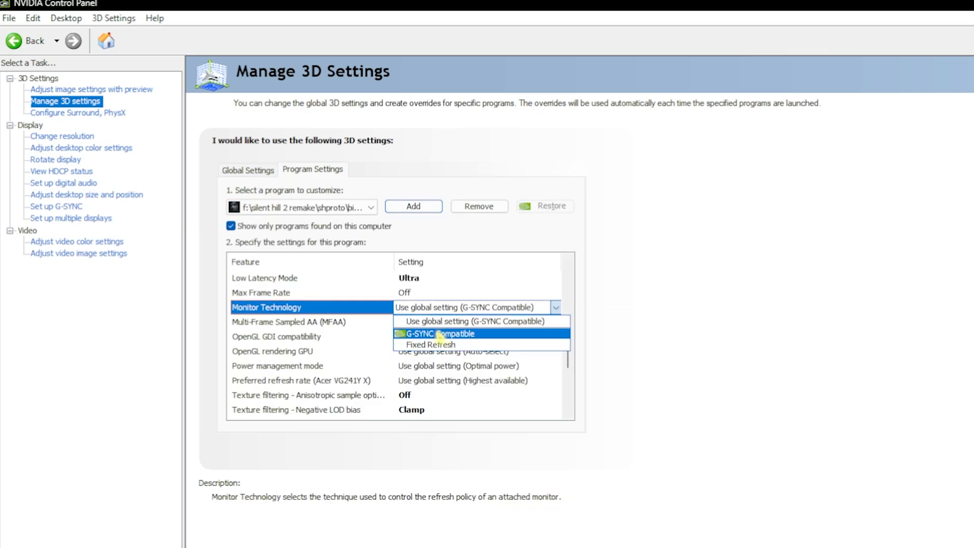
Step: Set G-SYNC Compatible, OpenGL GDI Prefer performance, and Prefer maximum performance power management
click(441, 334)
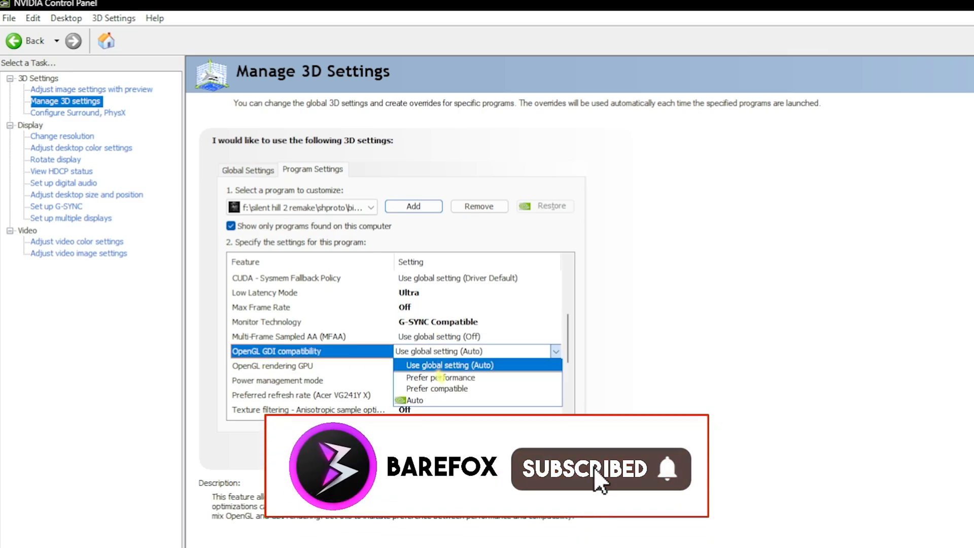
click(441, 377)
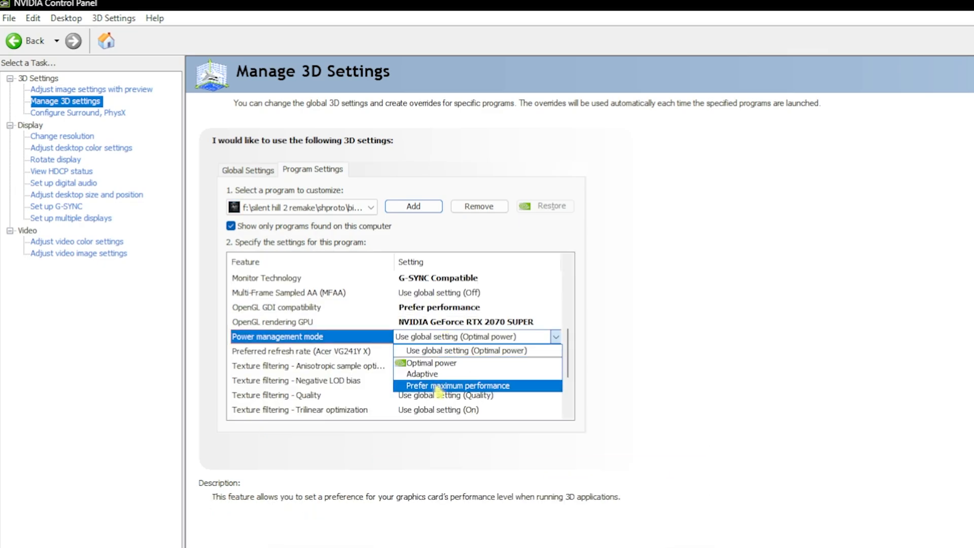
click(456, 385)
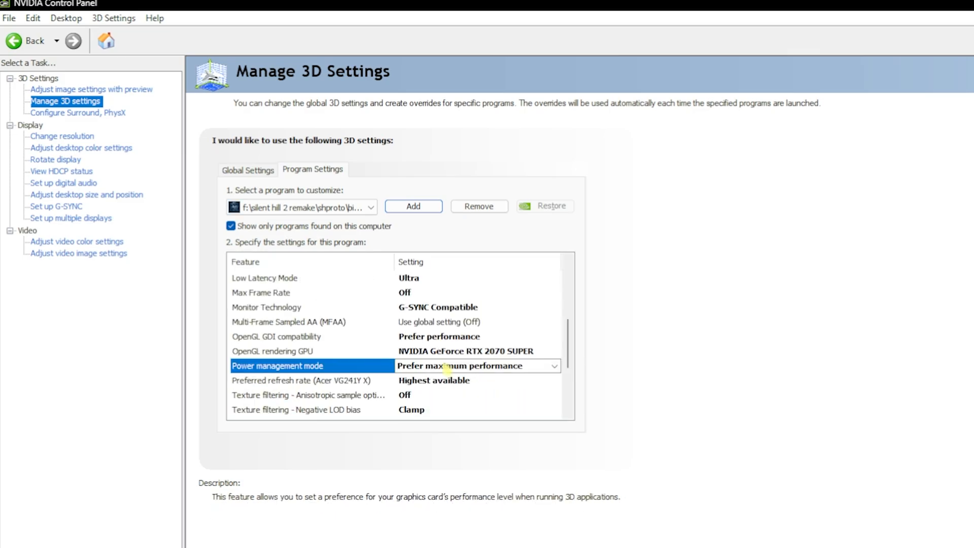
Step: Set texture filtering to Quality with trilinear and threaded optimization on
scroll(down, 3)
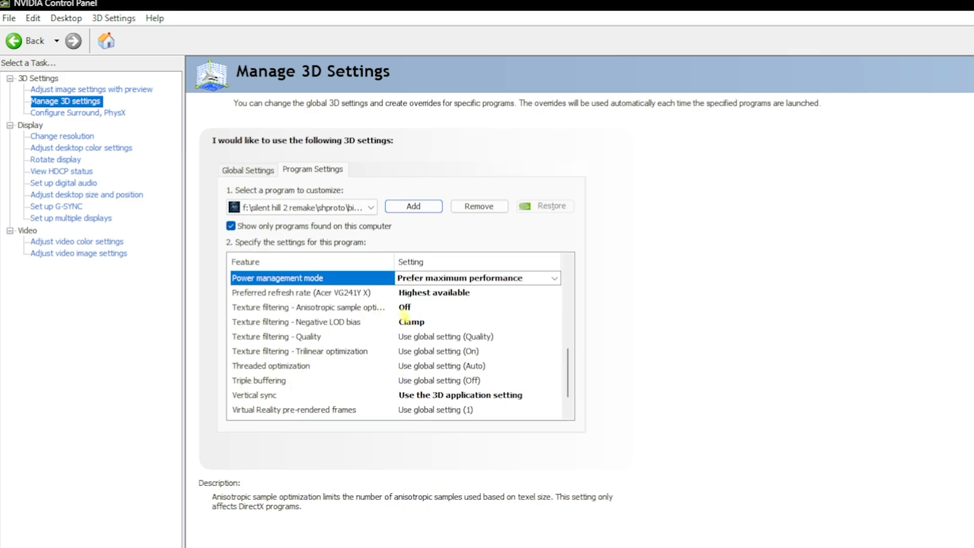
click(305, 307)
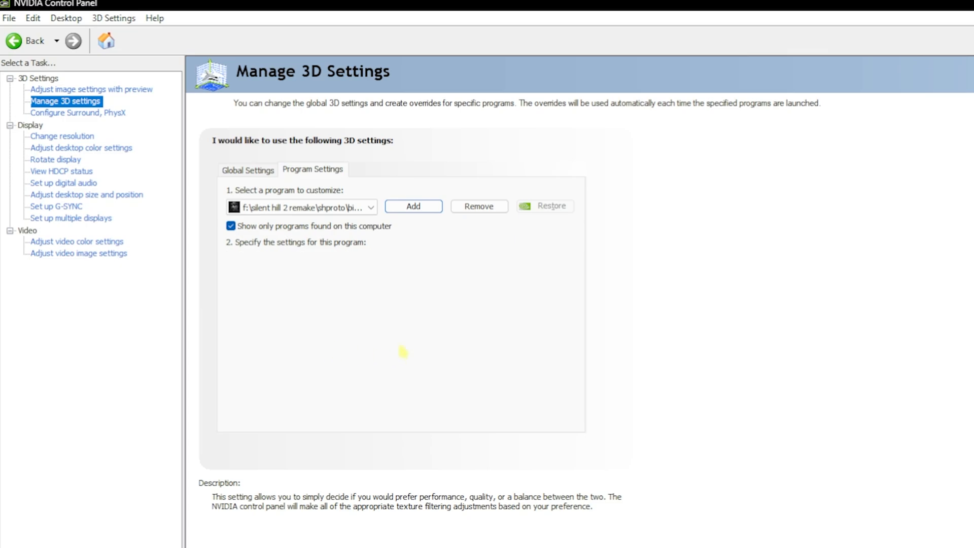
click(554, 321)
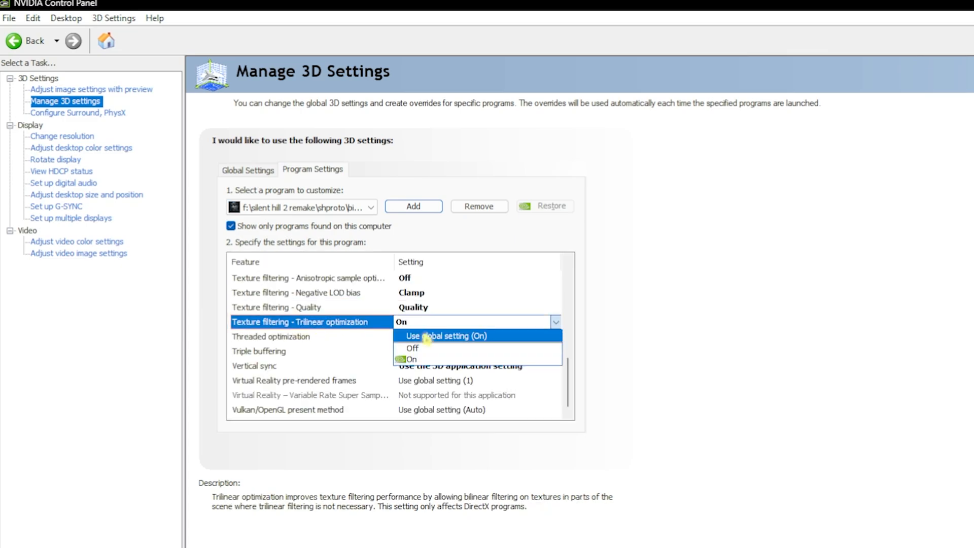
click(412, 359)
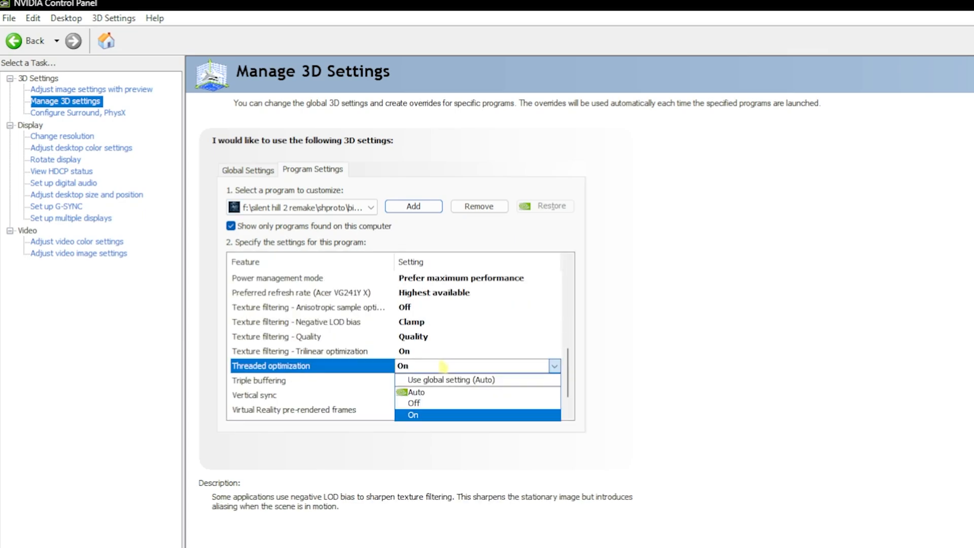
click(412, 415)
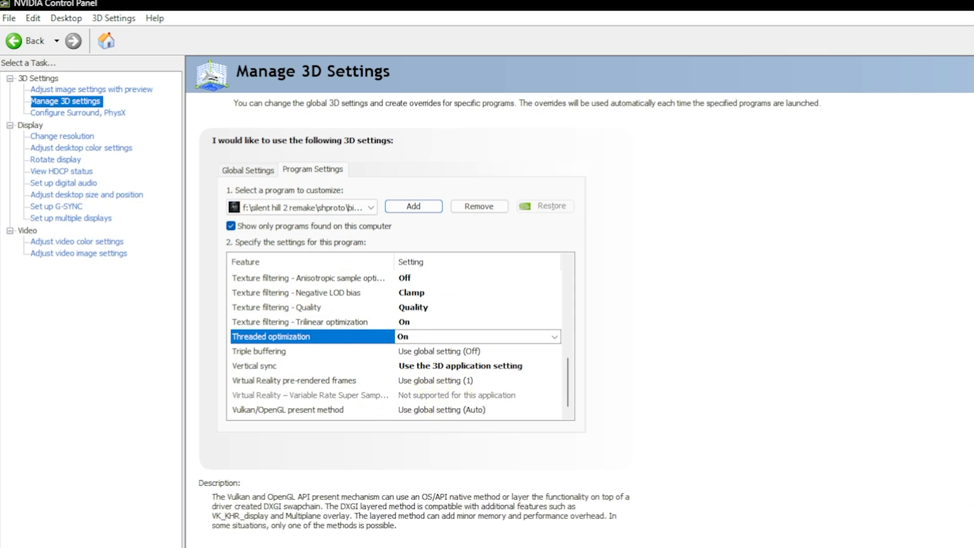
click(78, 112)
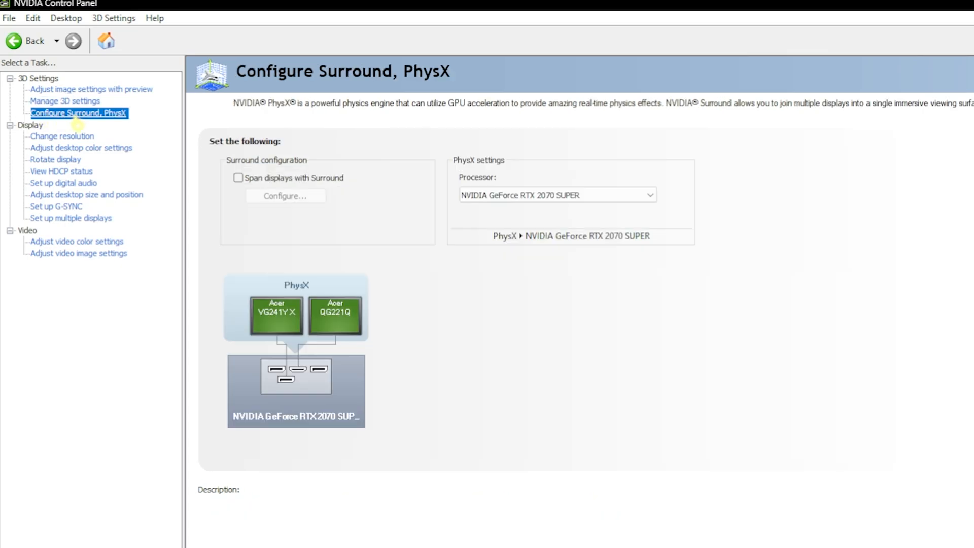
Step: Assign PhysX to the NVIDIA GeForce RTX 2070 SUPER processor
click(650, 194)
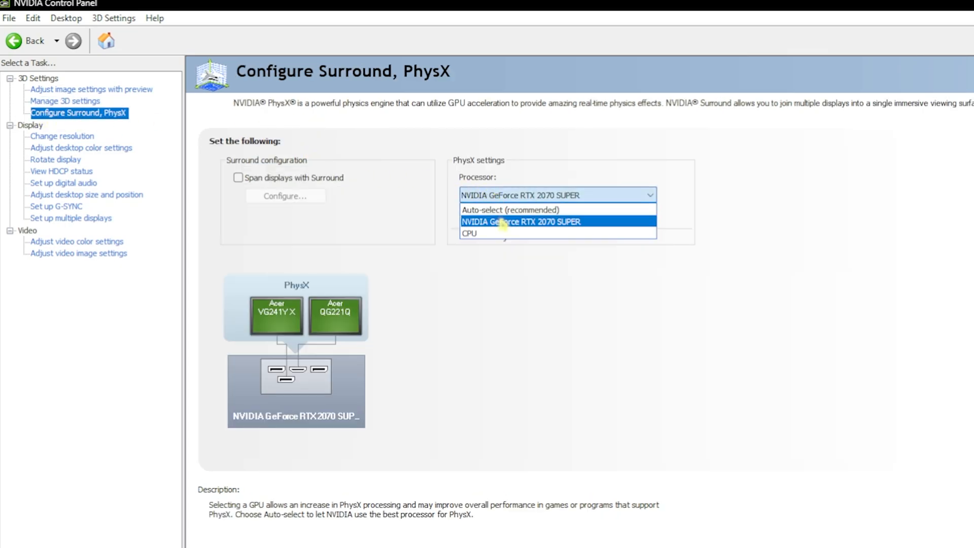
click(523, 221)
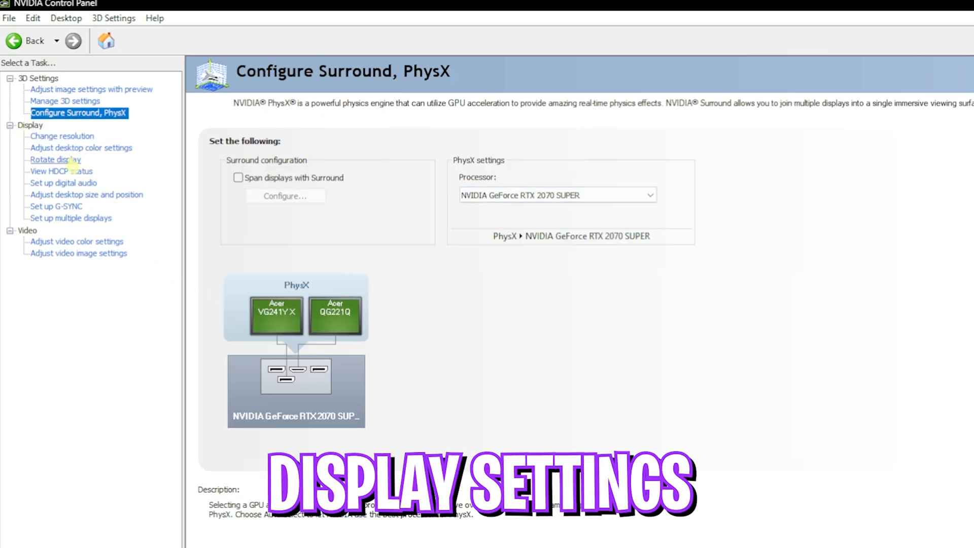
click(80, 148)
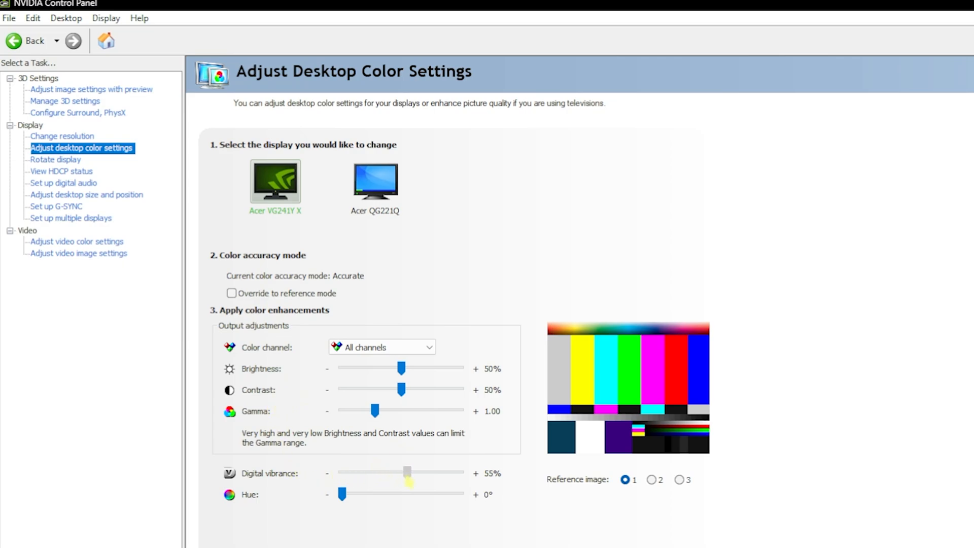
Step: Raise digital vibrance, enable G-SYNC for full screen, and select 240Hz at 1920x1080
drag(407, 473, 425, 473)
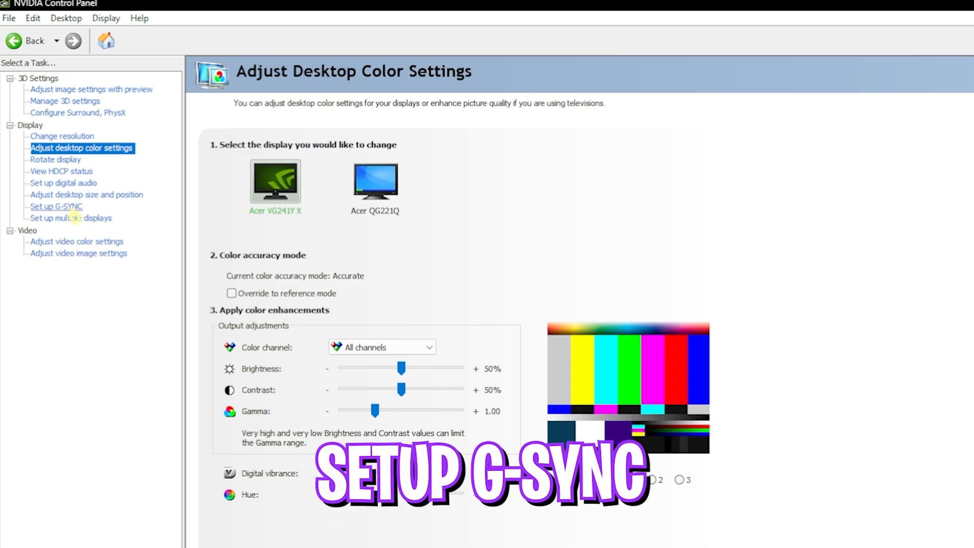
click(55, 207)
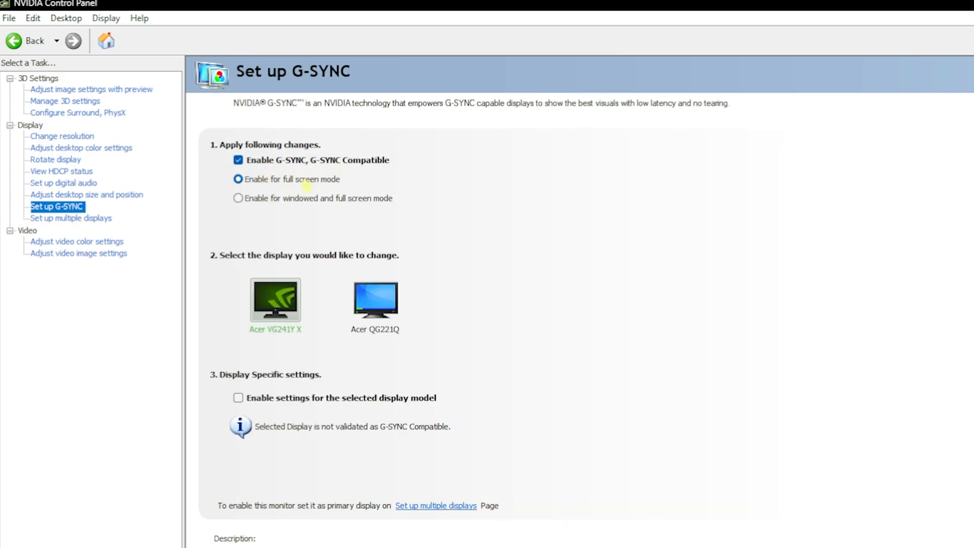
click(86, 194)
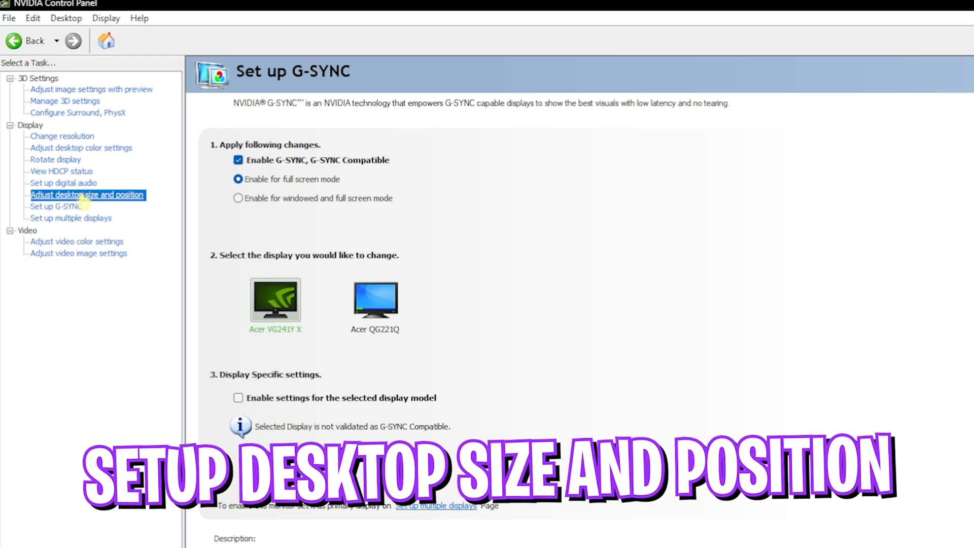
click(86, 194)
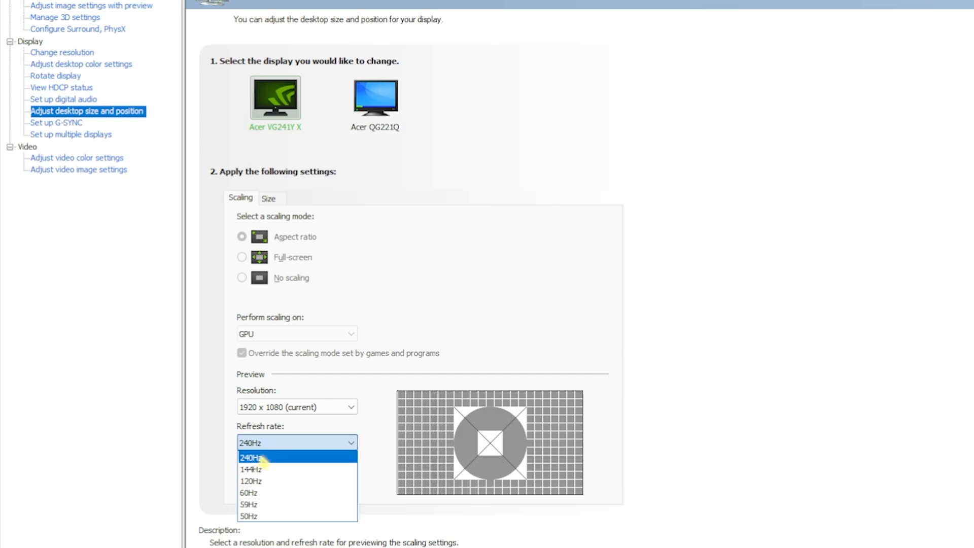
click(252, 457)
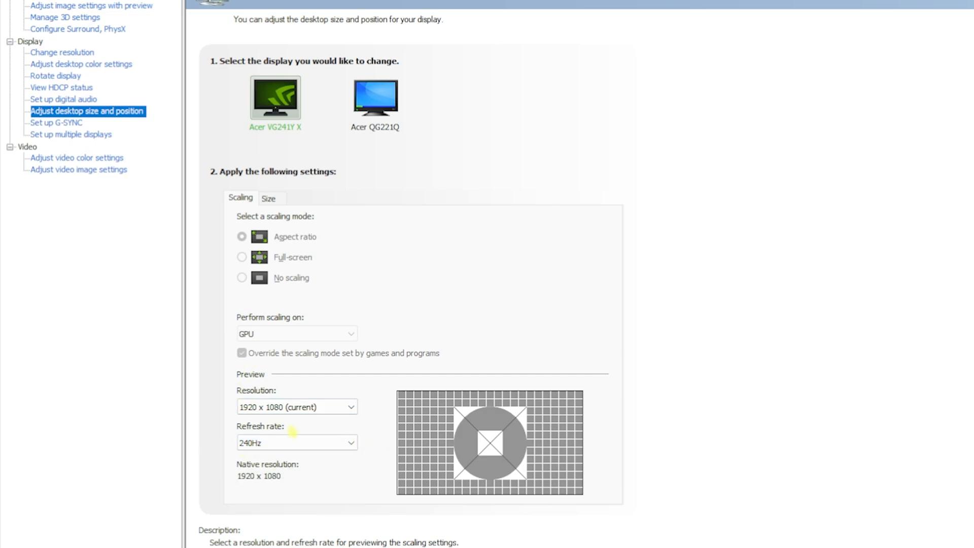
mouse_move(269, 198)
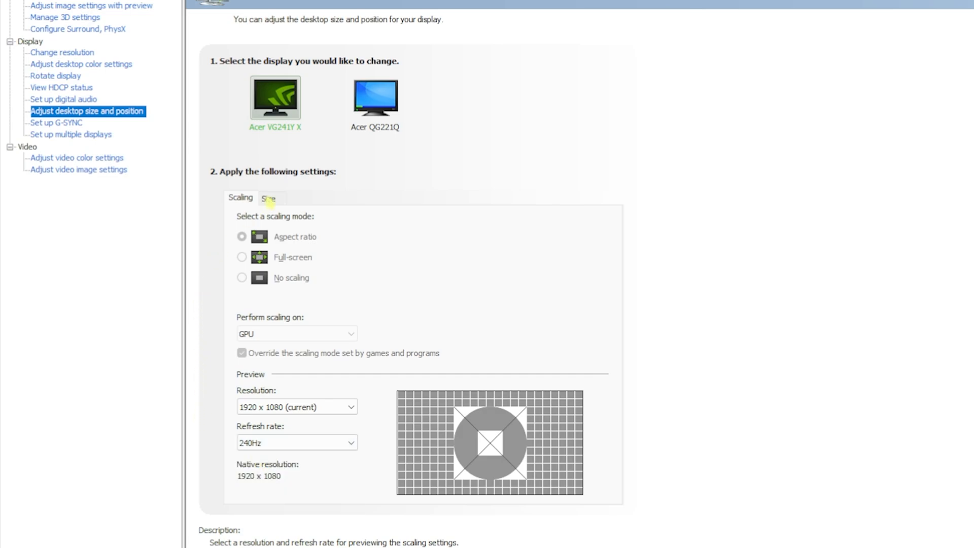
Step: Check that video colour uses NVIDIA settings with Full (0-255) dynamic range, then close the panel
click(76, 158)
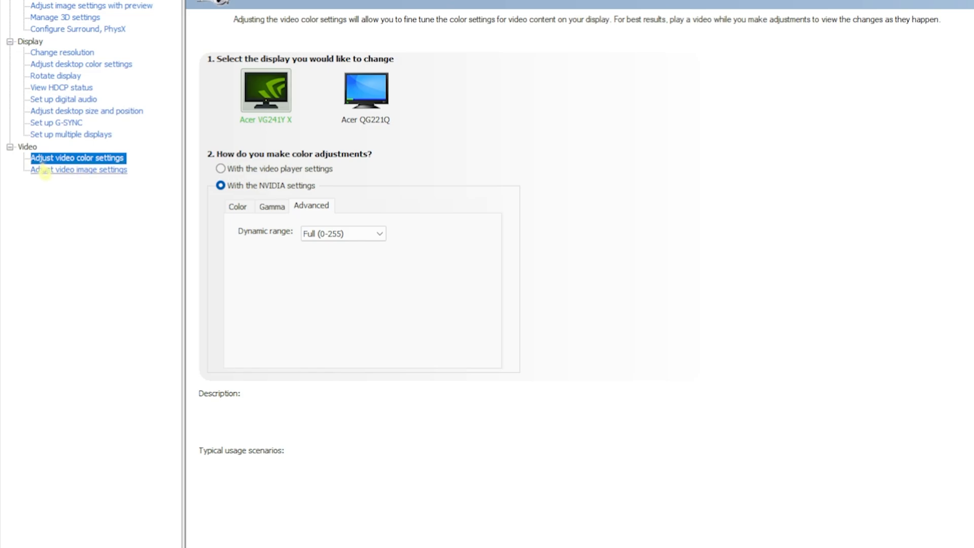
click(76, 158)
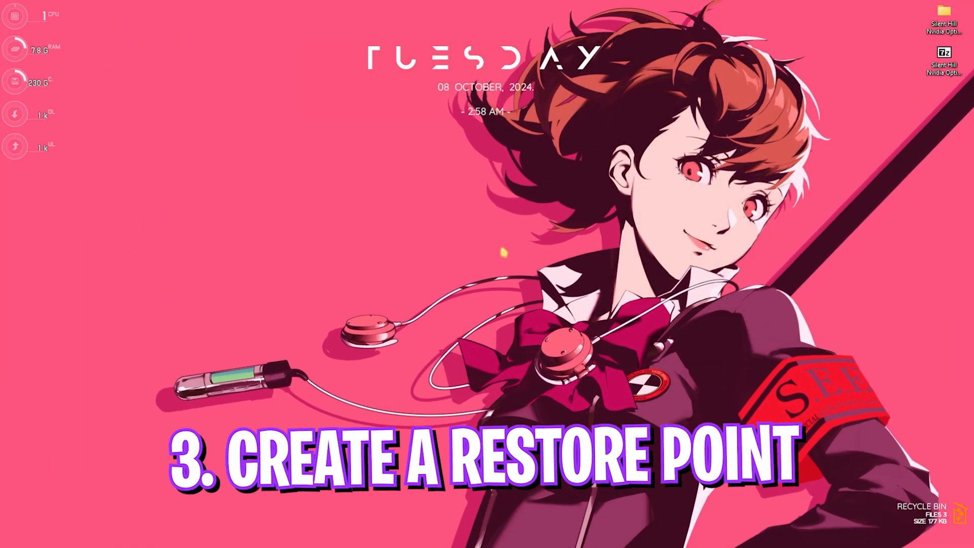
Step: Create a new system restore point with the description 'SJ'
text(Control Panel)
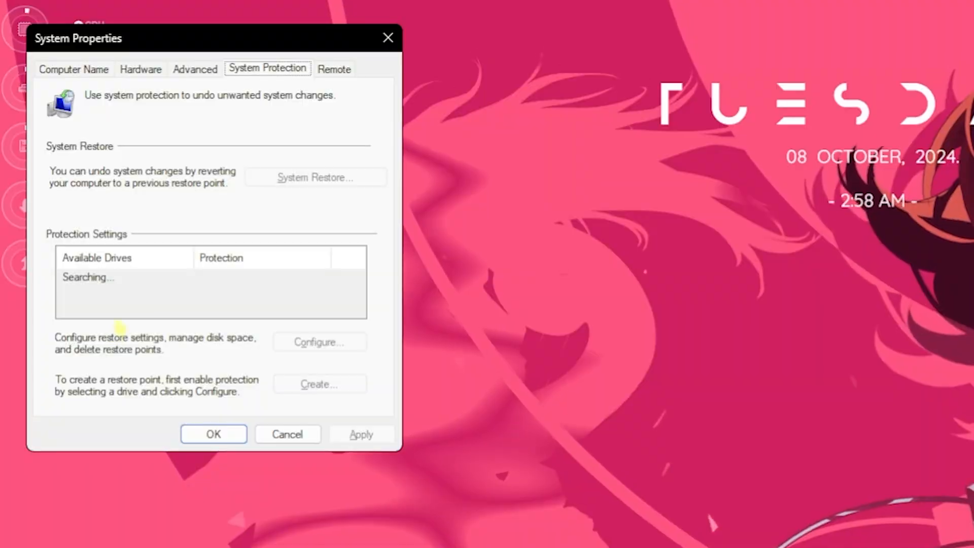
click(319, 383)
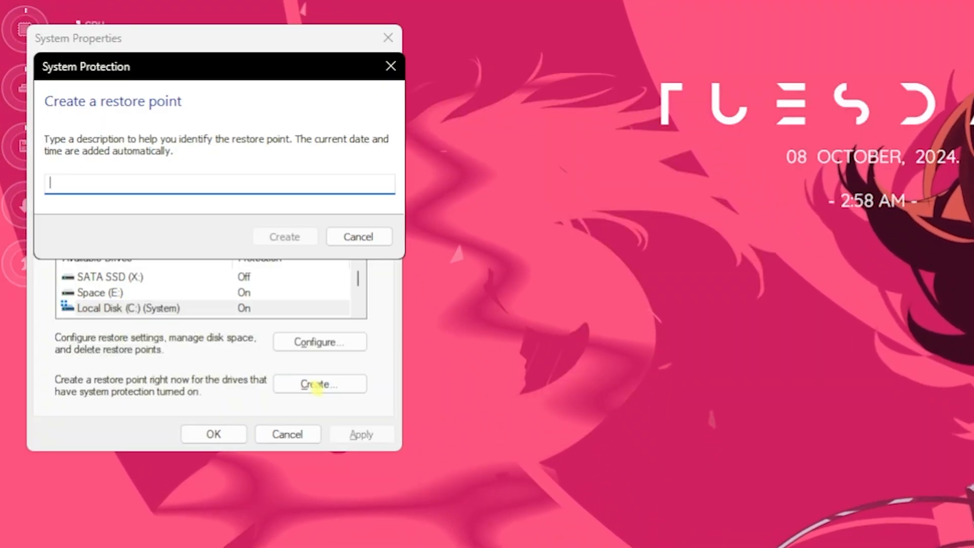
text(SJ)
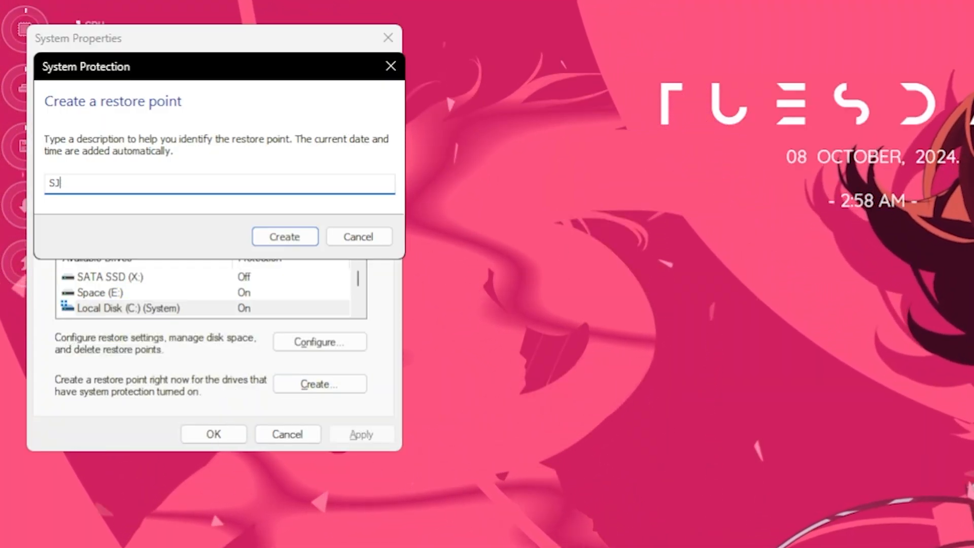
click(284, 236)
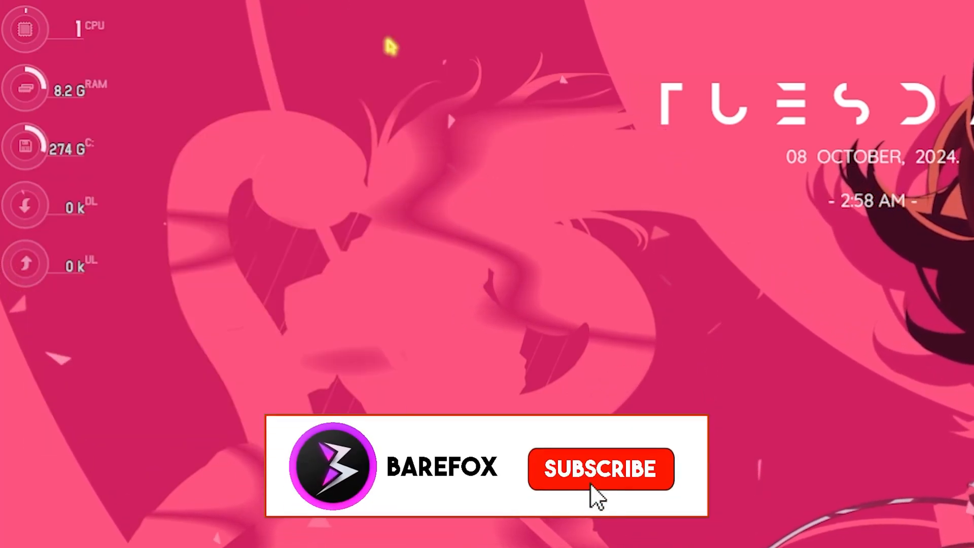
click(600, 468)
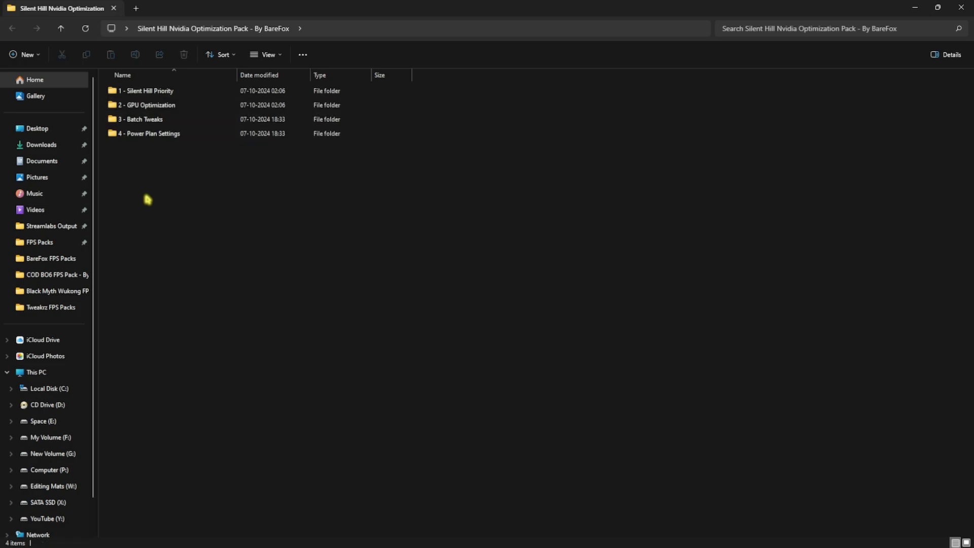
Step: Open the GPU optimization folder, apply the Disable GPU Energy Driver tweak, and return
click(146, 91)
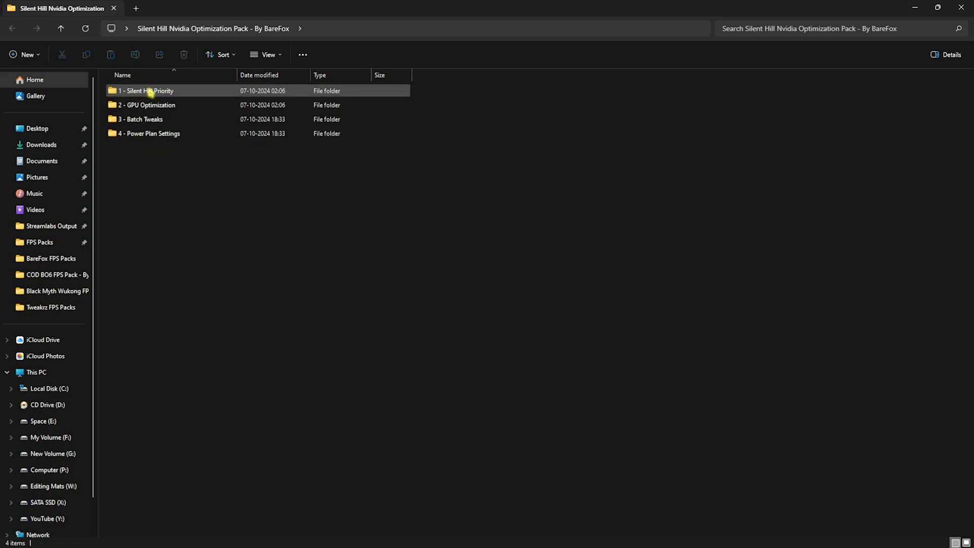
double_click(146, 91)
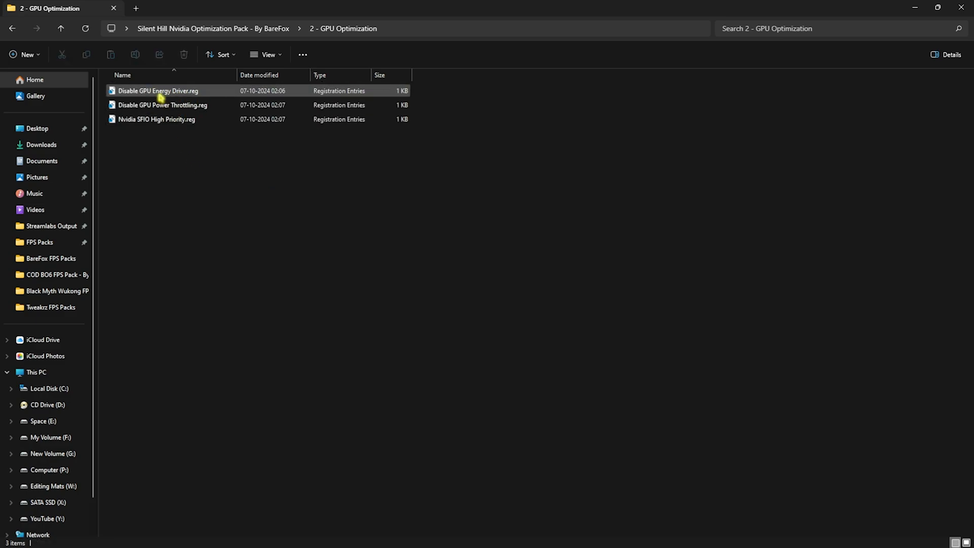
mouse_move(159, 91)
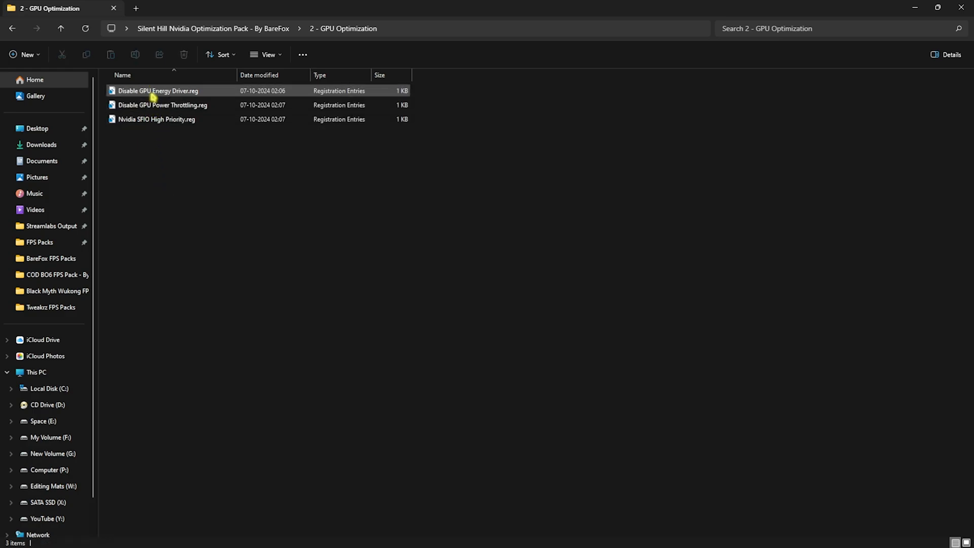
click(158, 91)
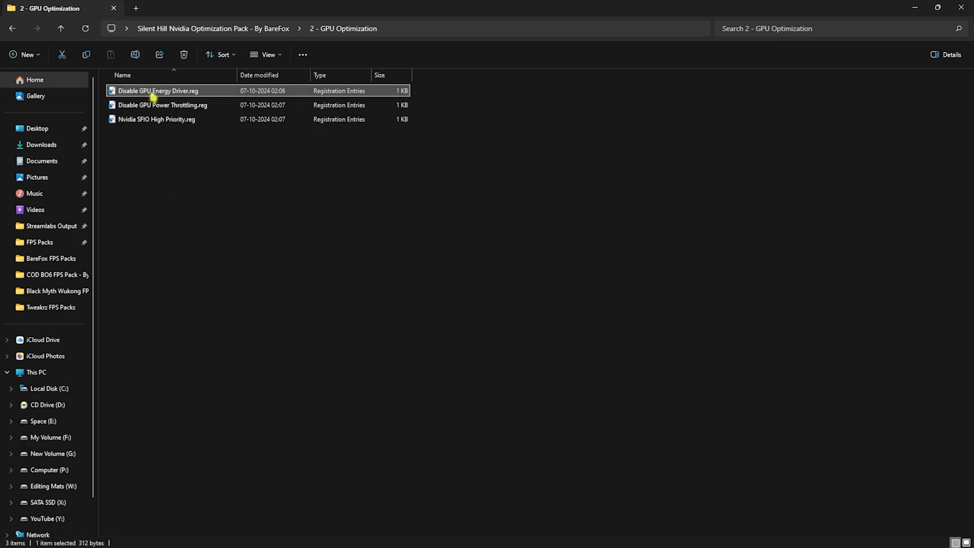
click(162, 104)
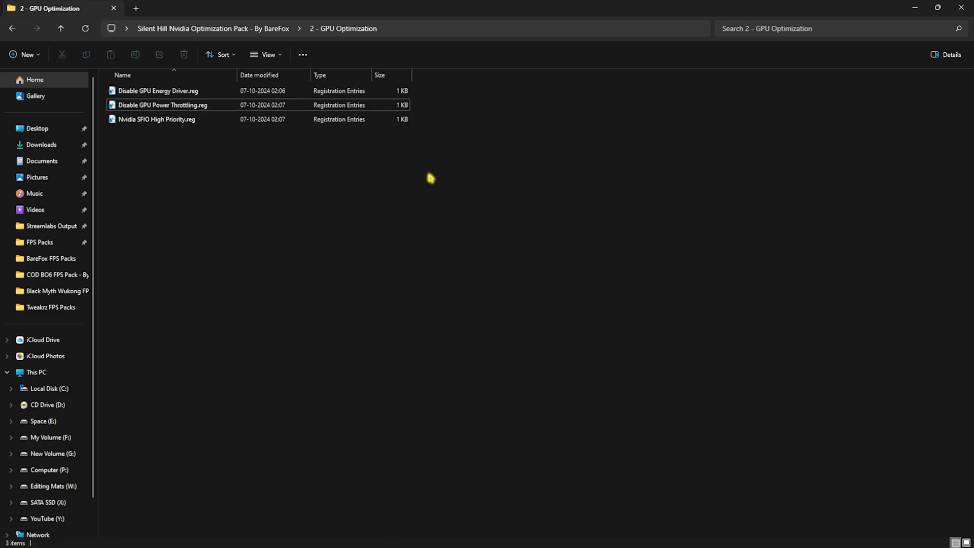
click(60, 29)
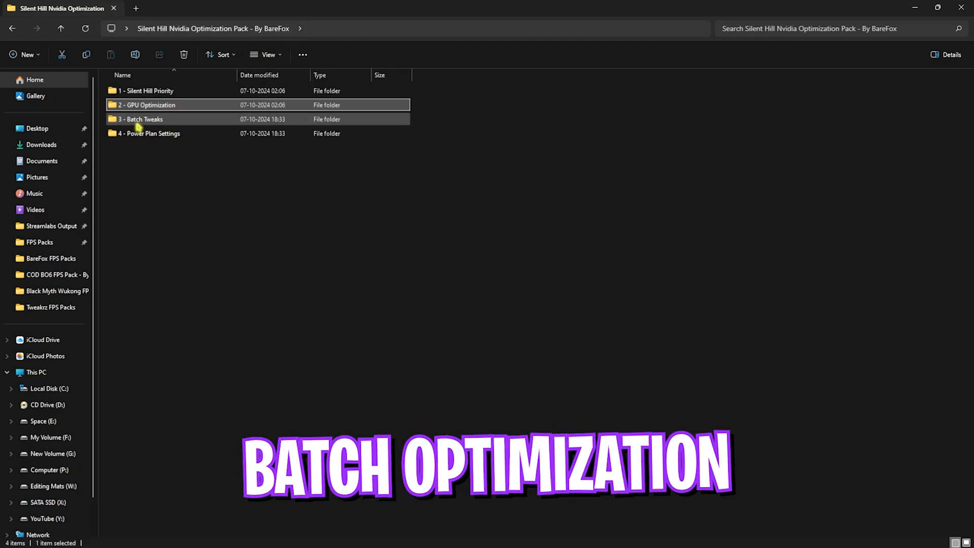
Step: Select and run all four Batch Tweaks scripts, then close the BCD Tweaks script
double_click(141, 118)
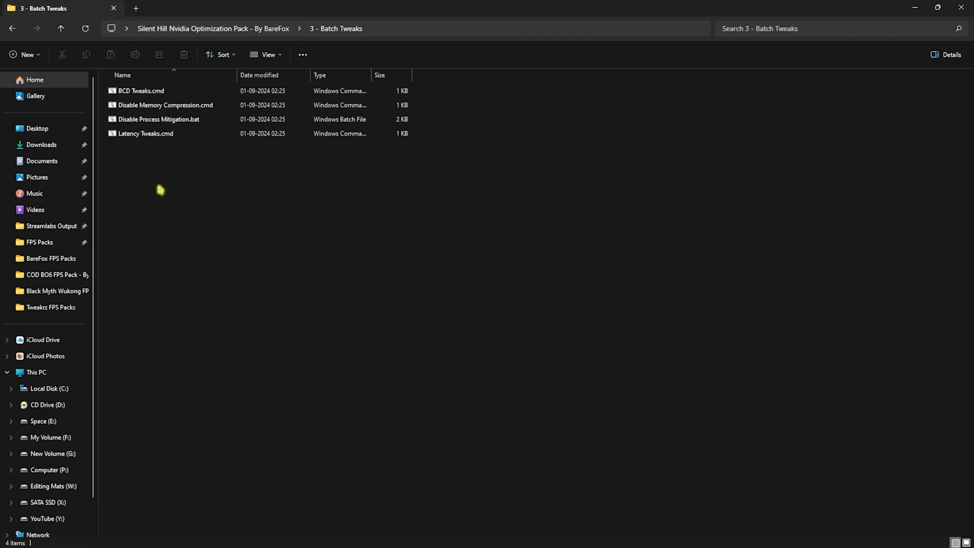
key(ctrl+a)
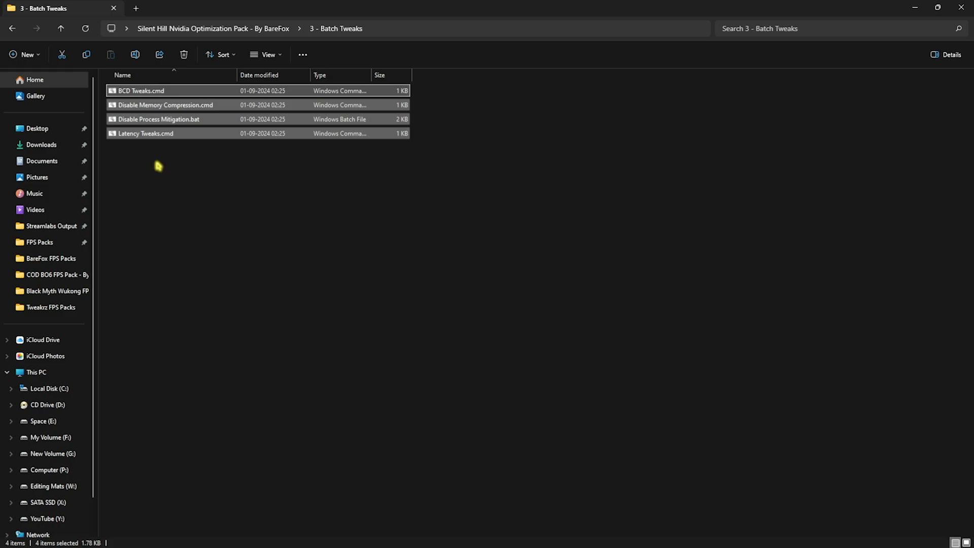
right_click(139, 91)
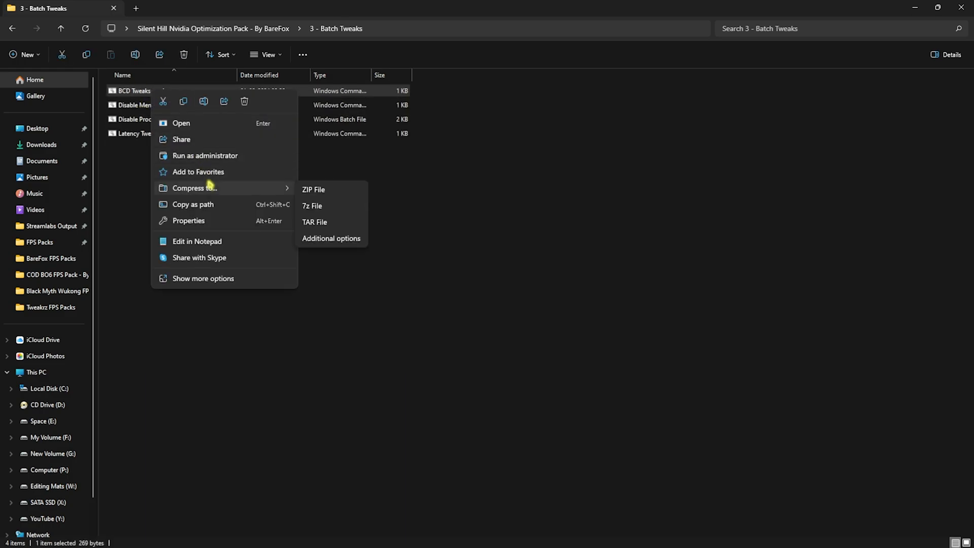
click(197, 241)
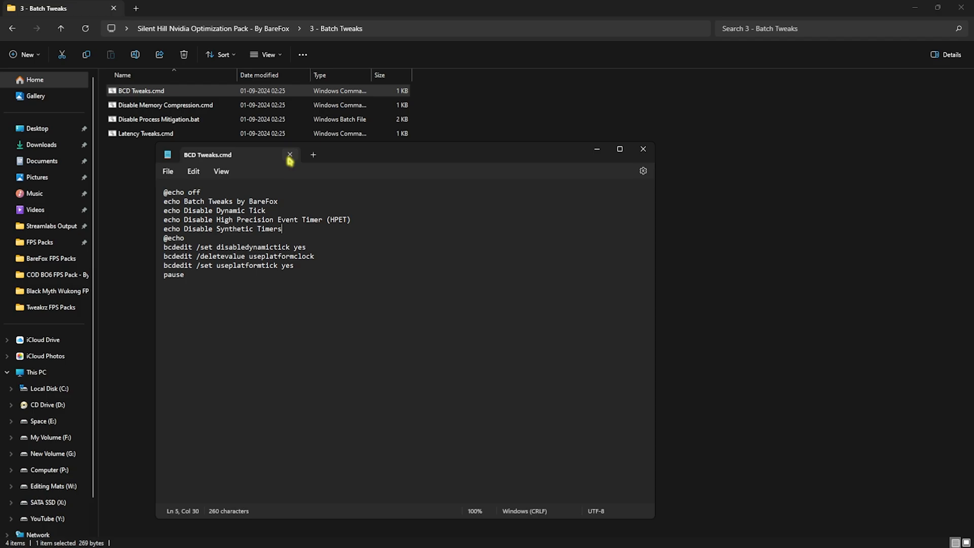
click(289, 155)
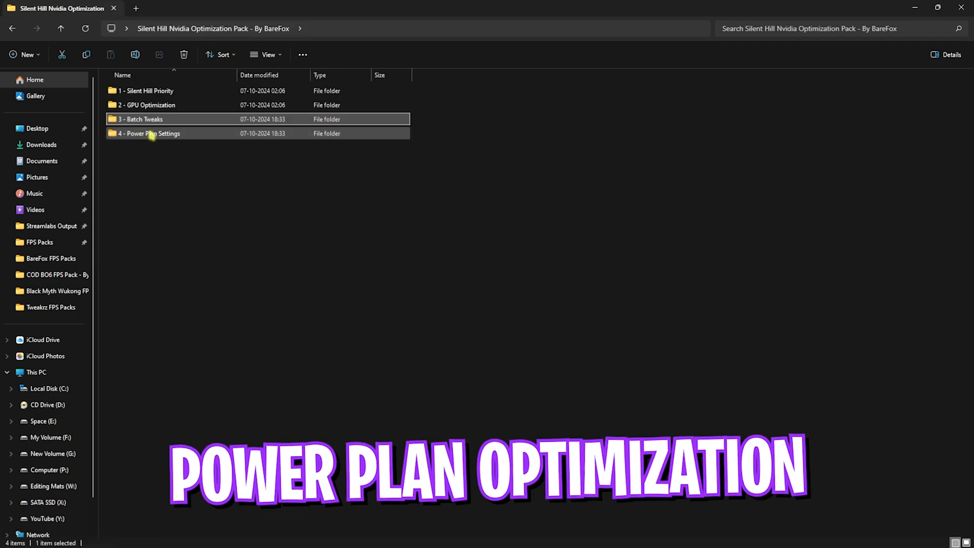
Step: Run the power plan import script as administrator and show the imported BareFox plans
double_click(148, 133)
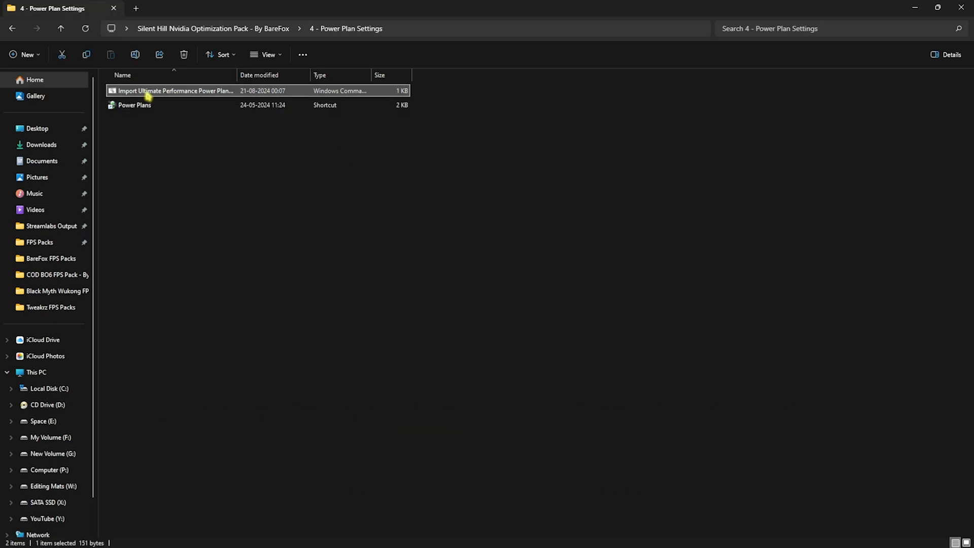
right_click(174, 91)
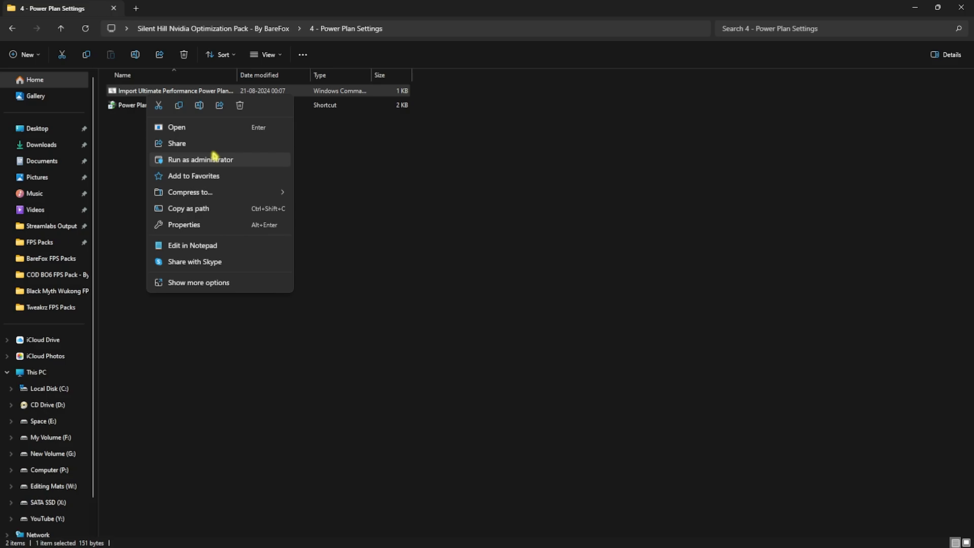
click(177, 126)
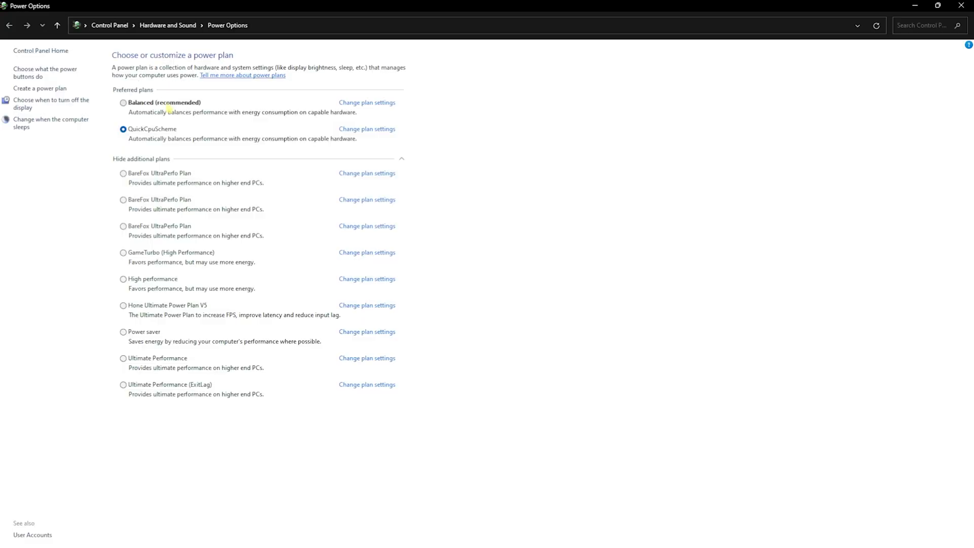
mouse_move(145, 318)
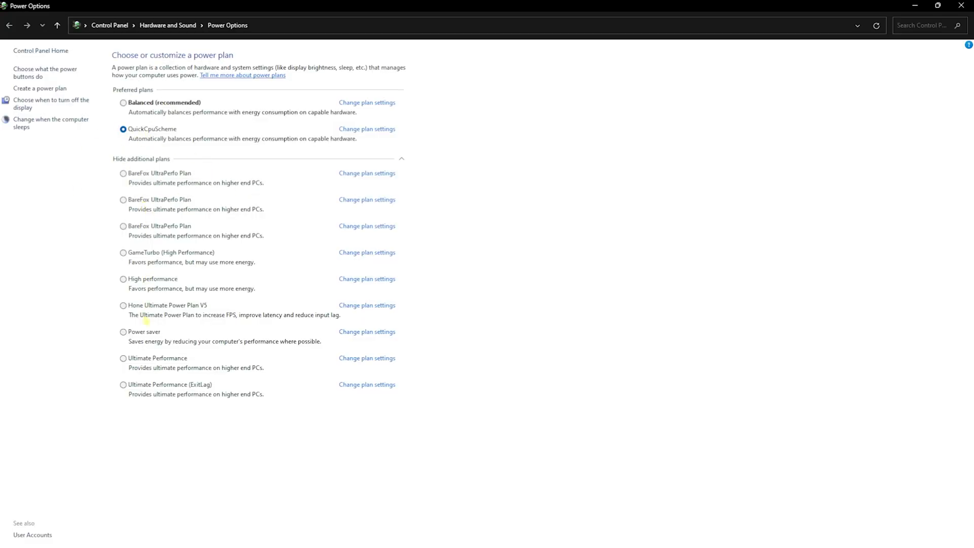
click(123, 358)
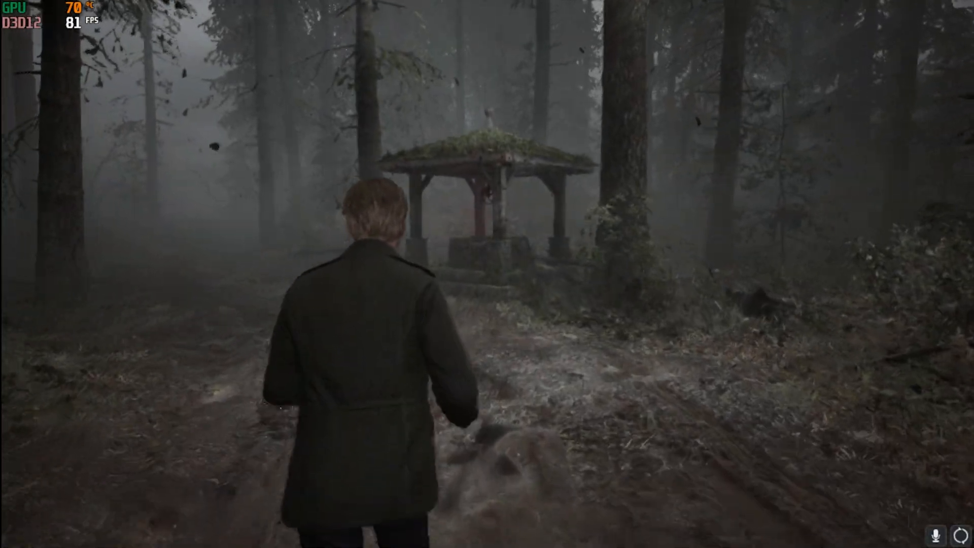
Step: Walk to the red save square in the well and interact with it
key(w)
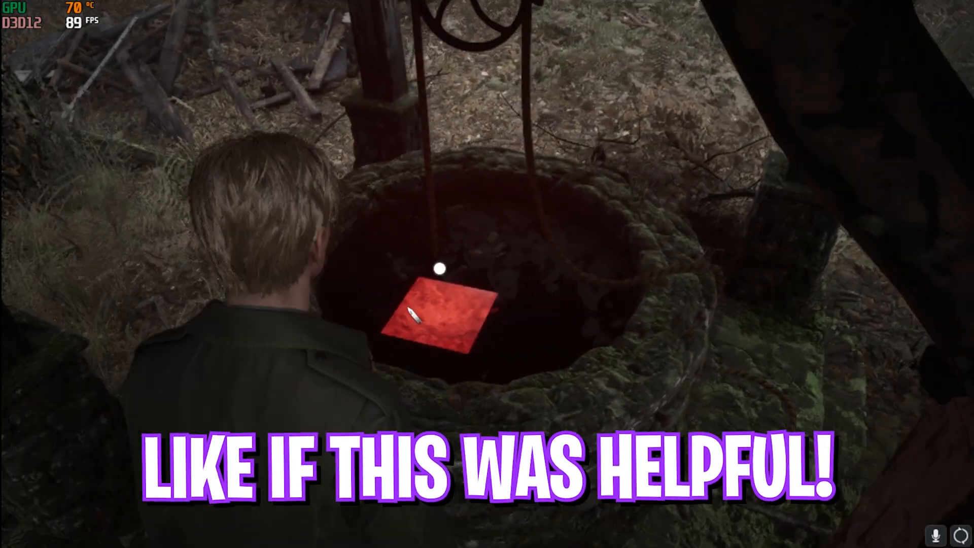
key(e)
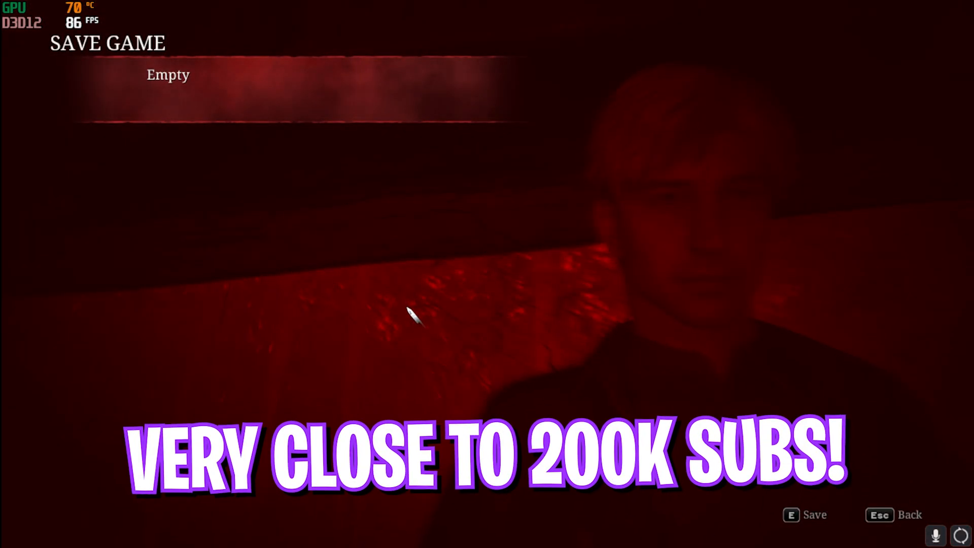